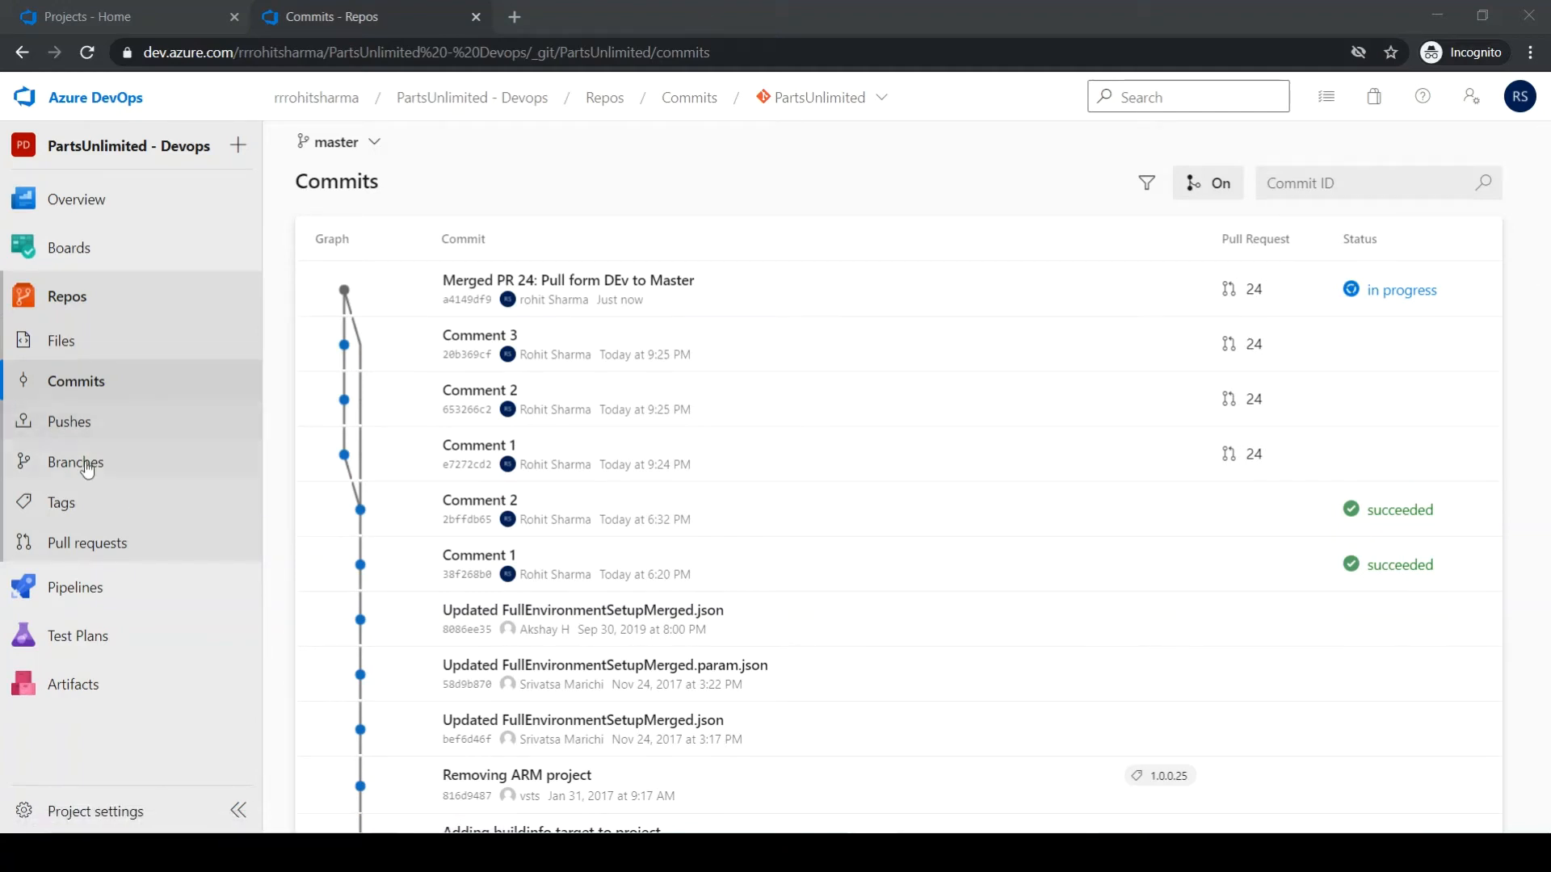
# Step: From Repos > Branches, create a new branch named Squashbranch based on master
pyautogui.click(76, 462)
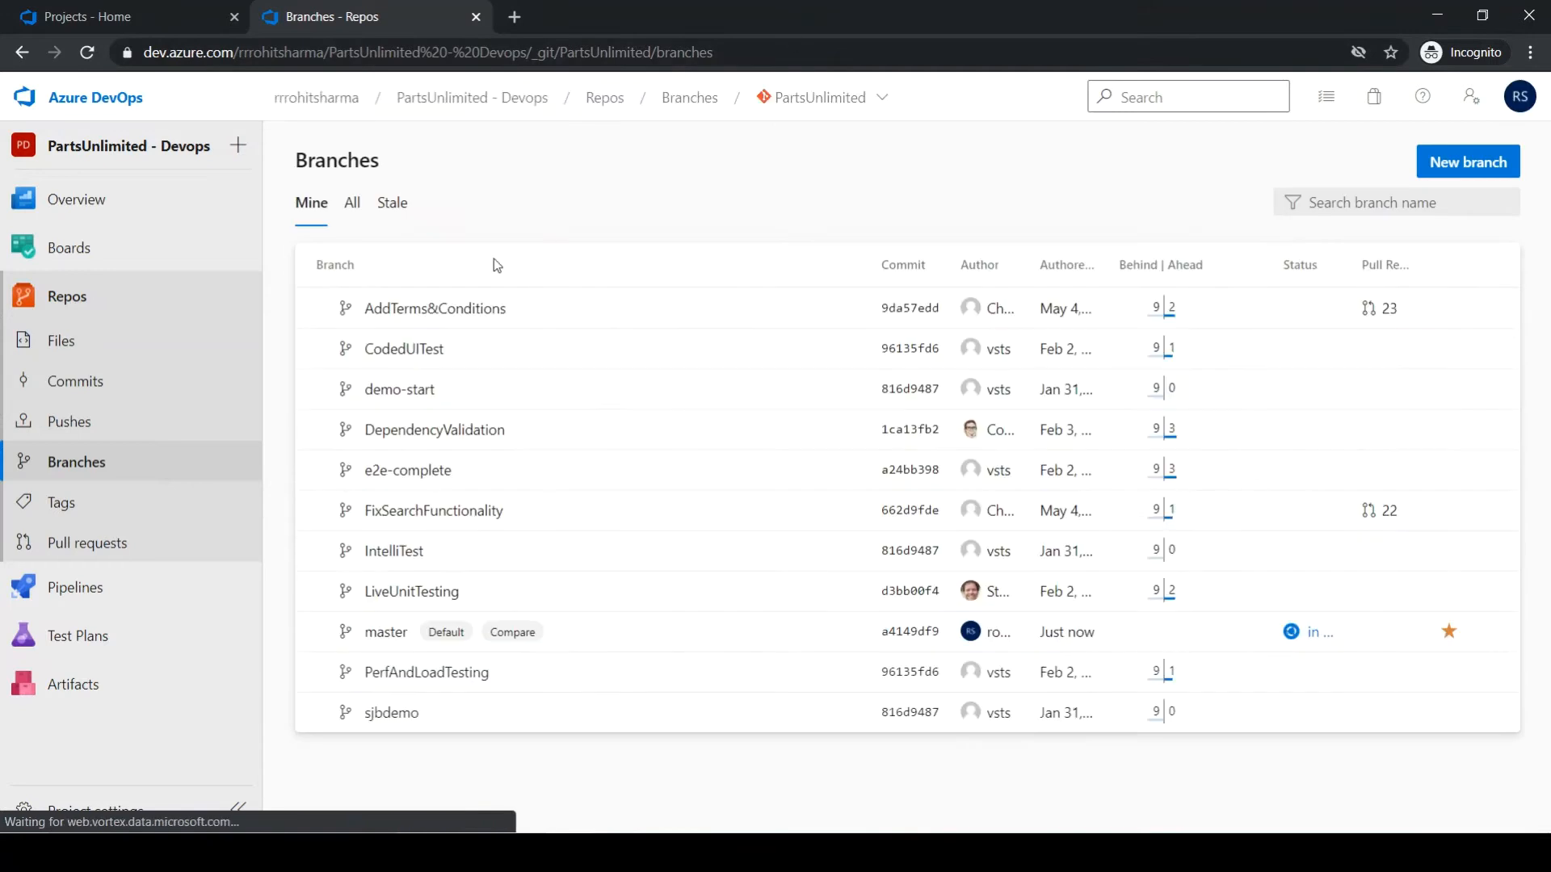
pyautogui.click(1467, 160)
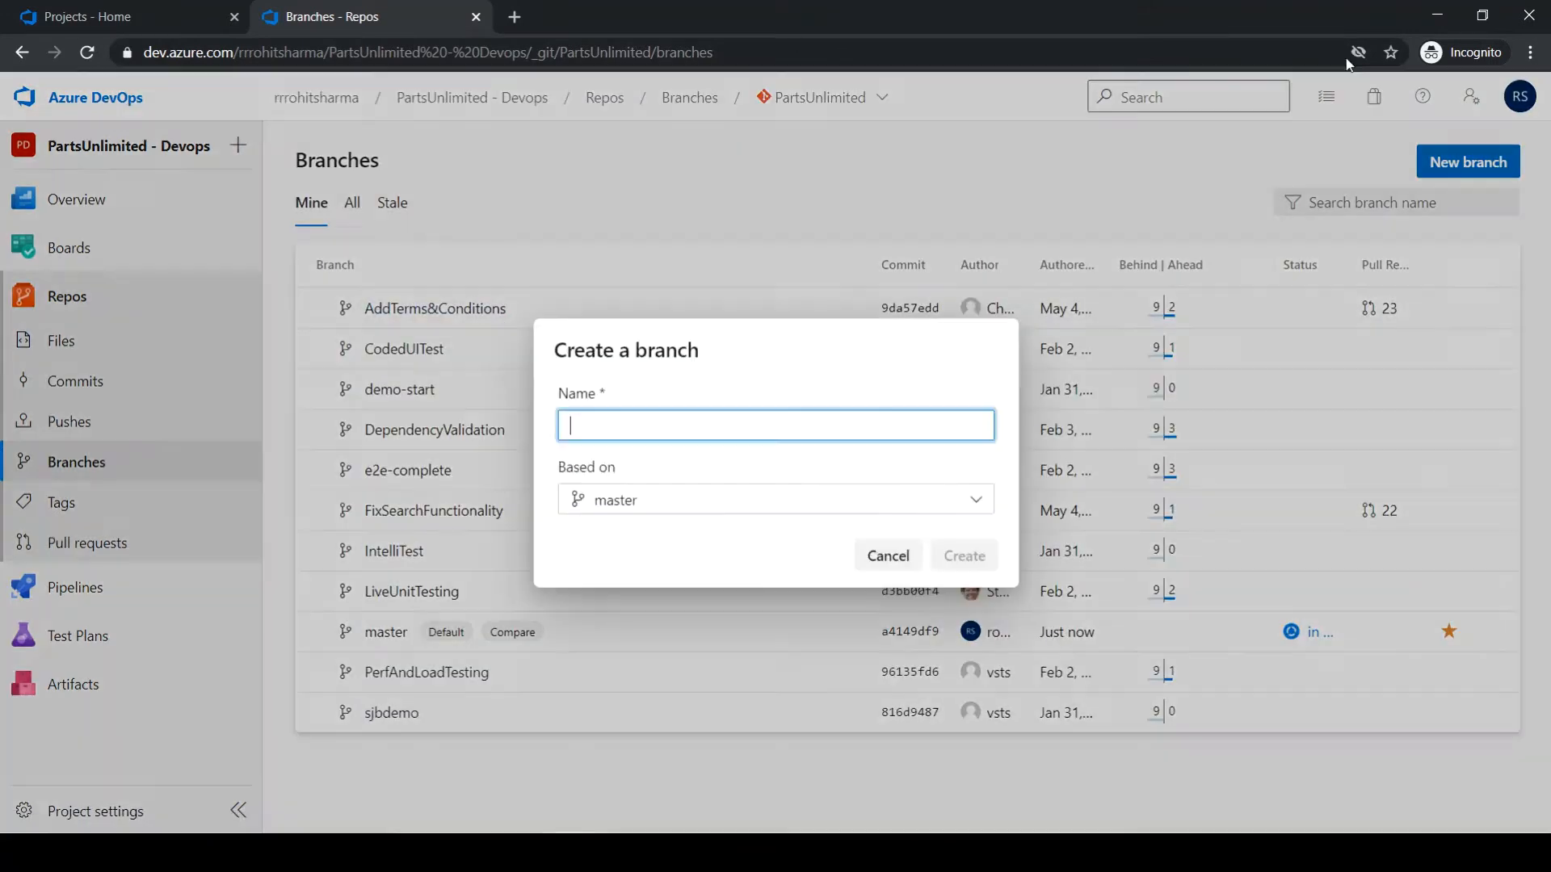
pyautogui.write('Squash')
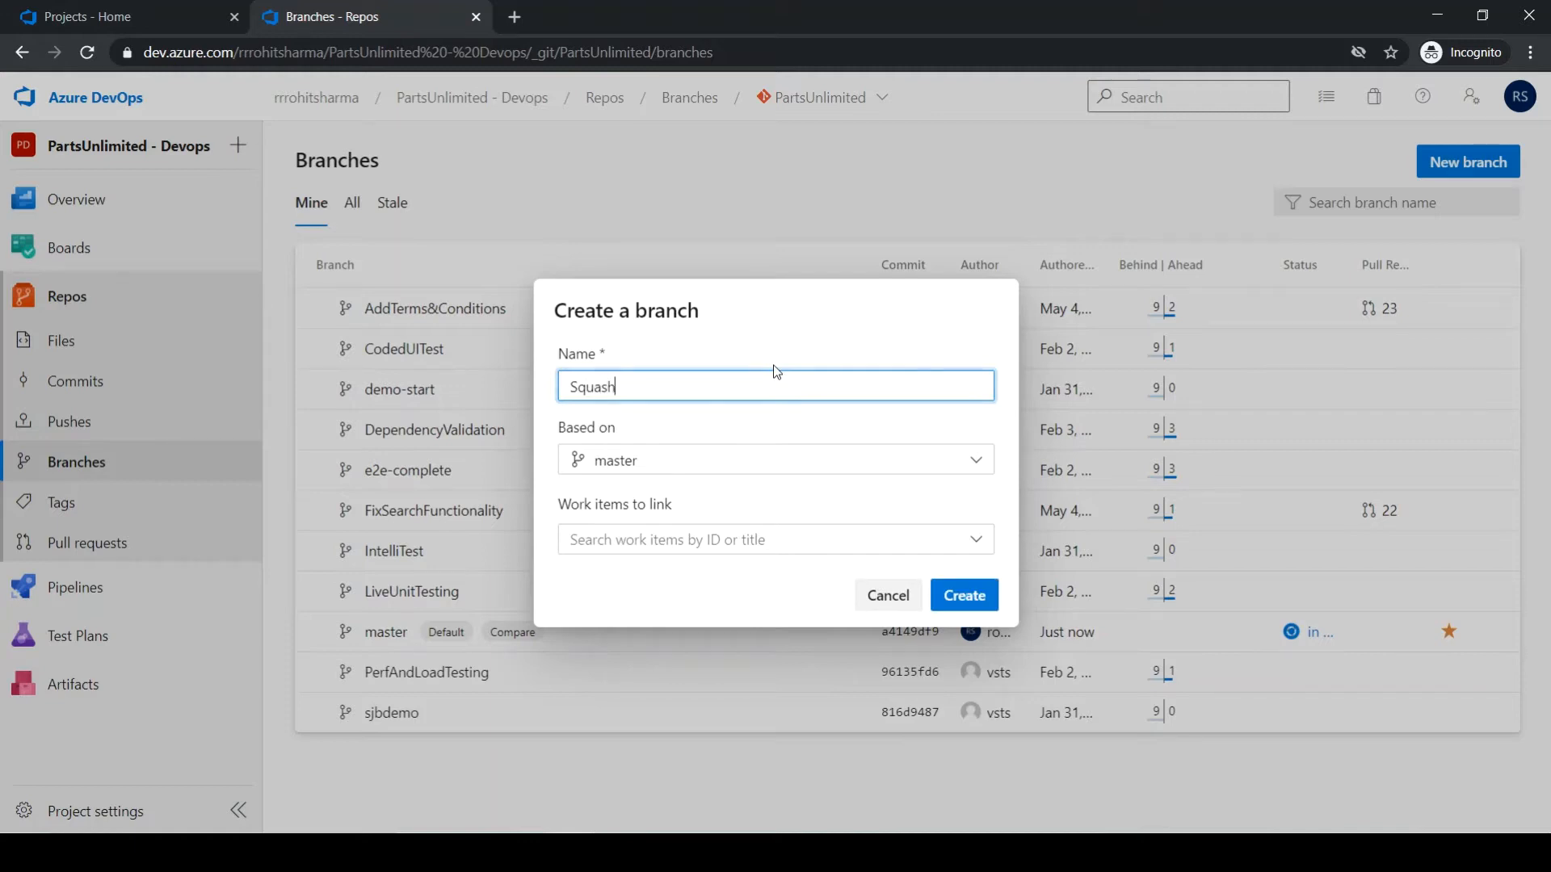
pyautogui.write('branch')
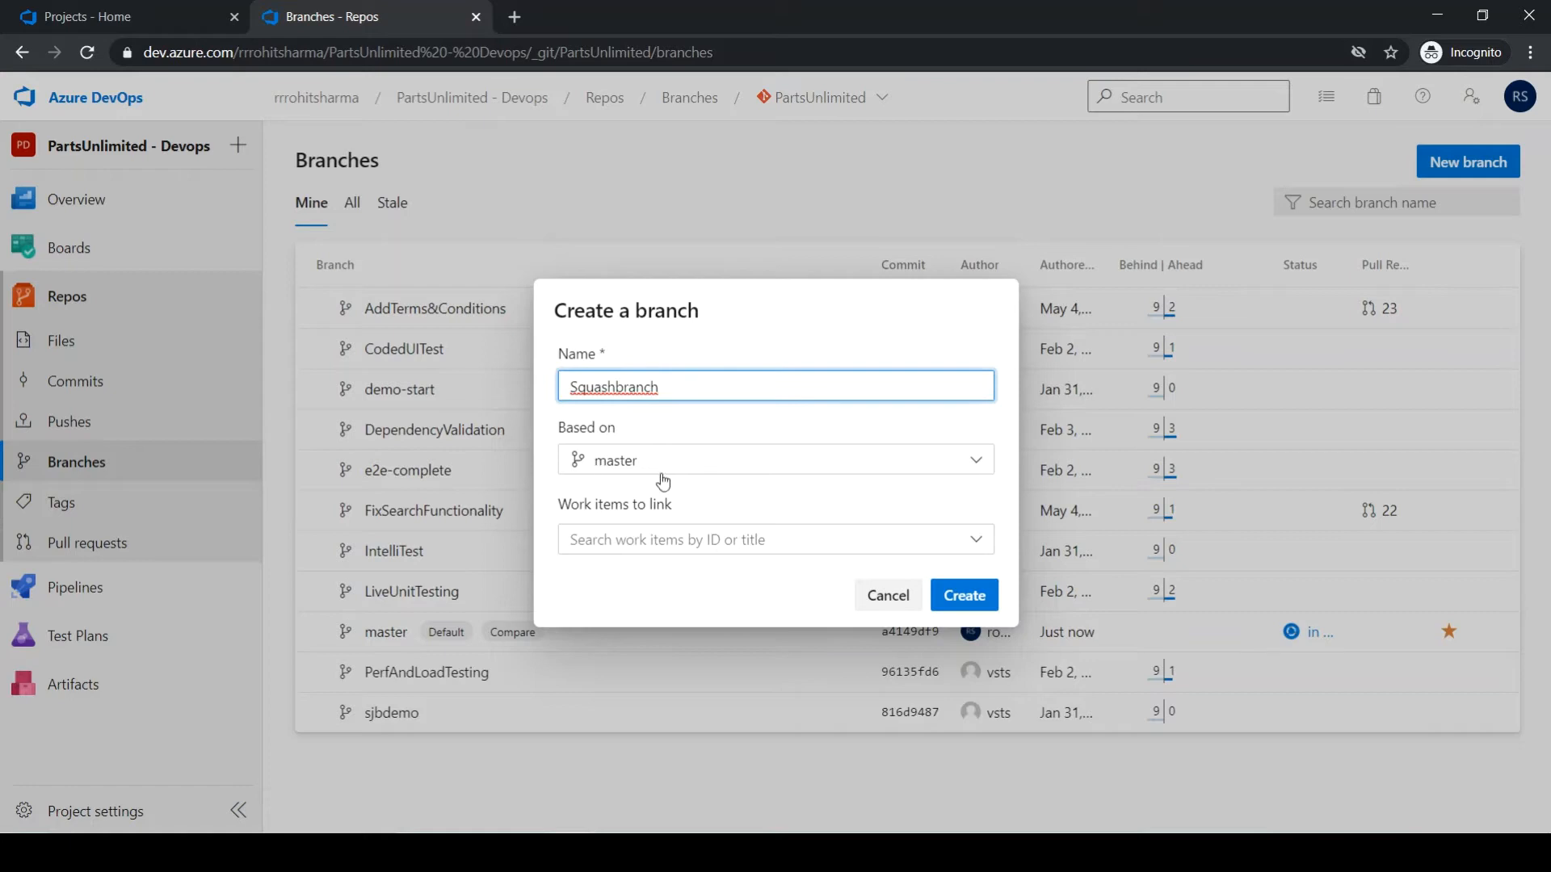
pyautogui.click(963, 594)
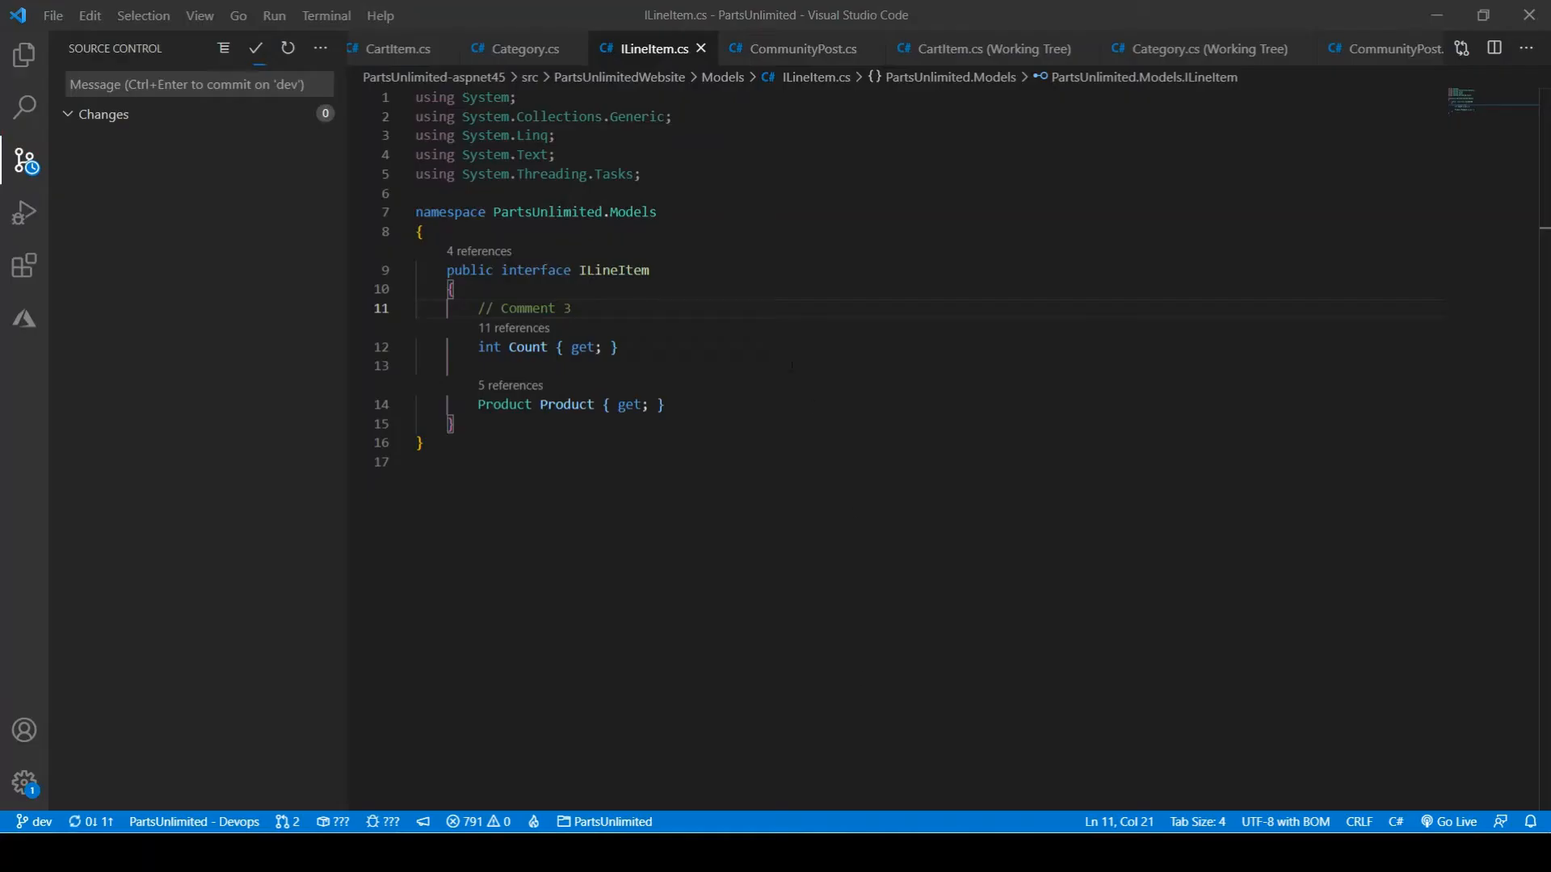
pyautogui.click(36, 820)
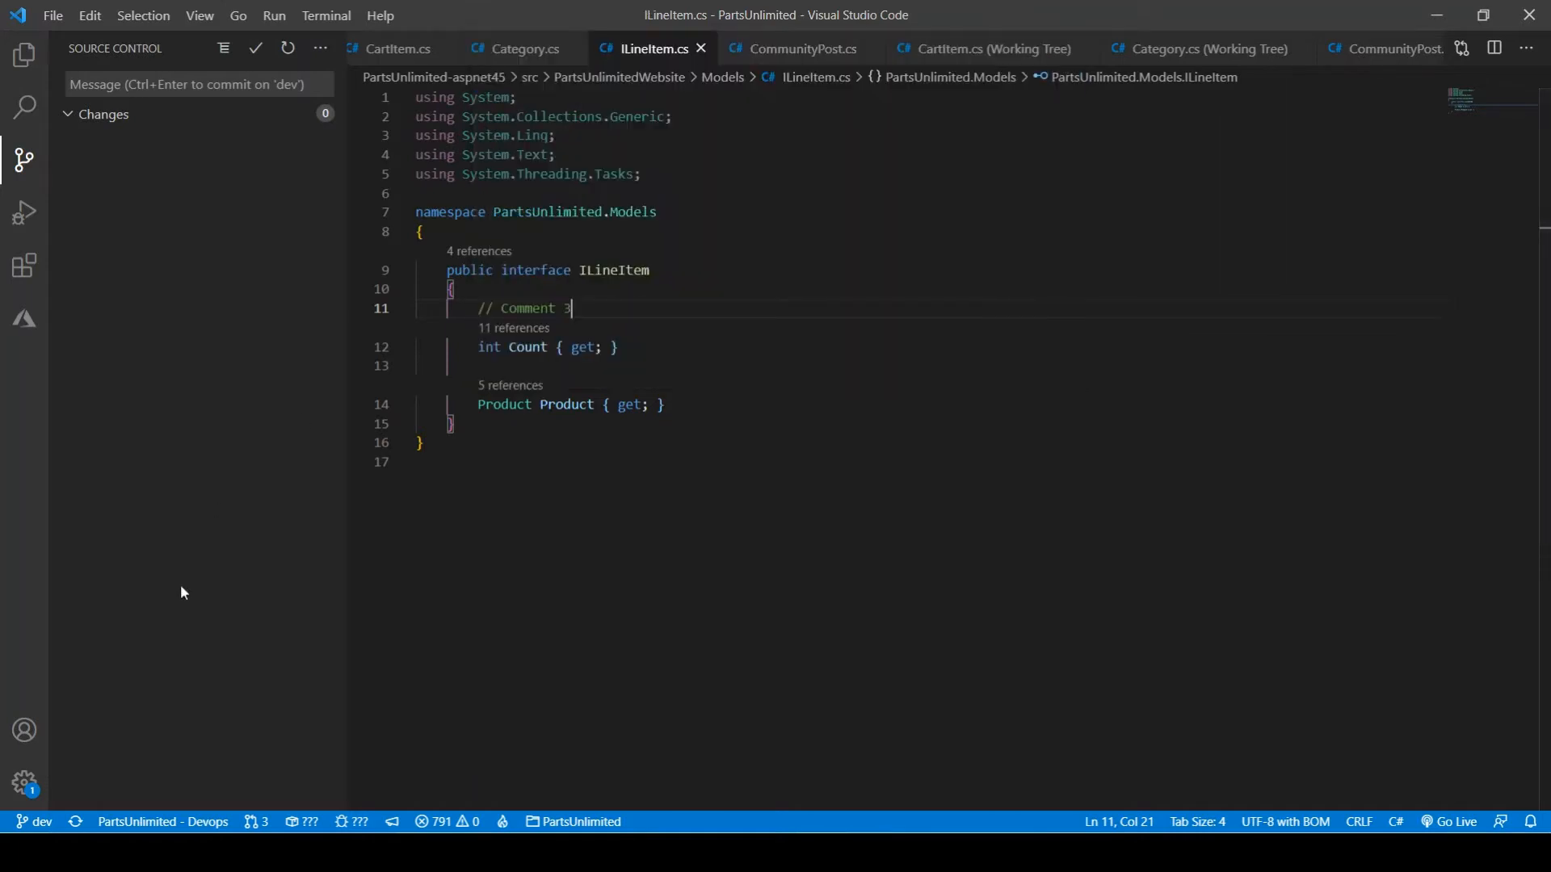
pyautogui.click(35, 823)
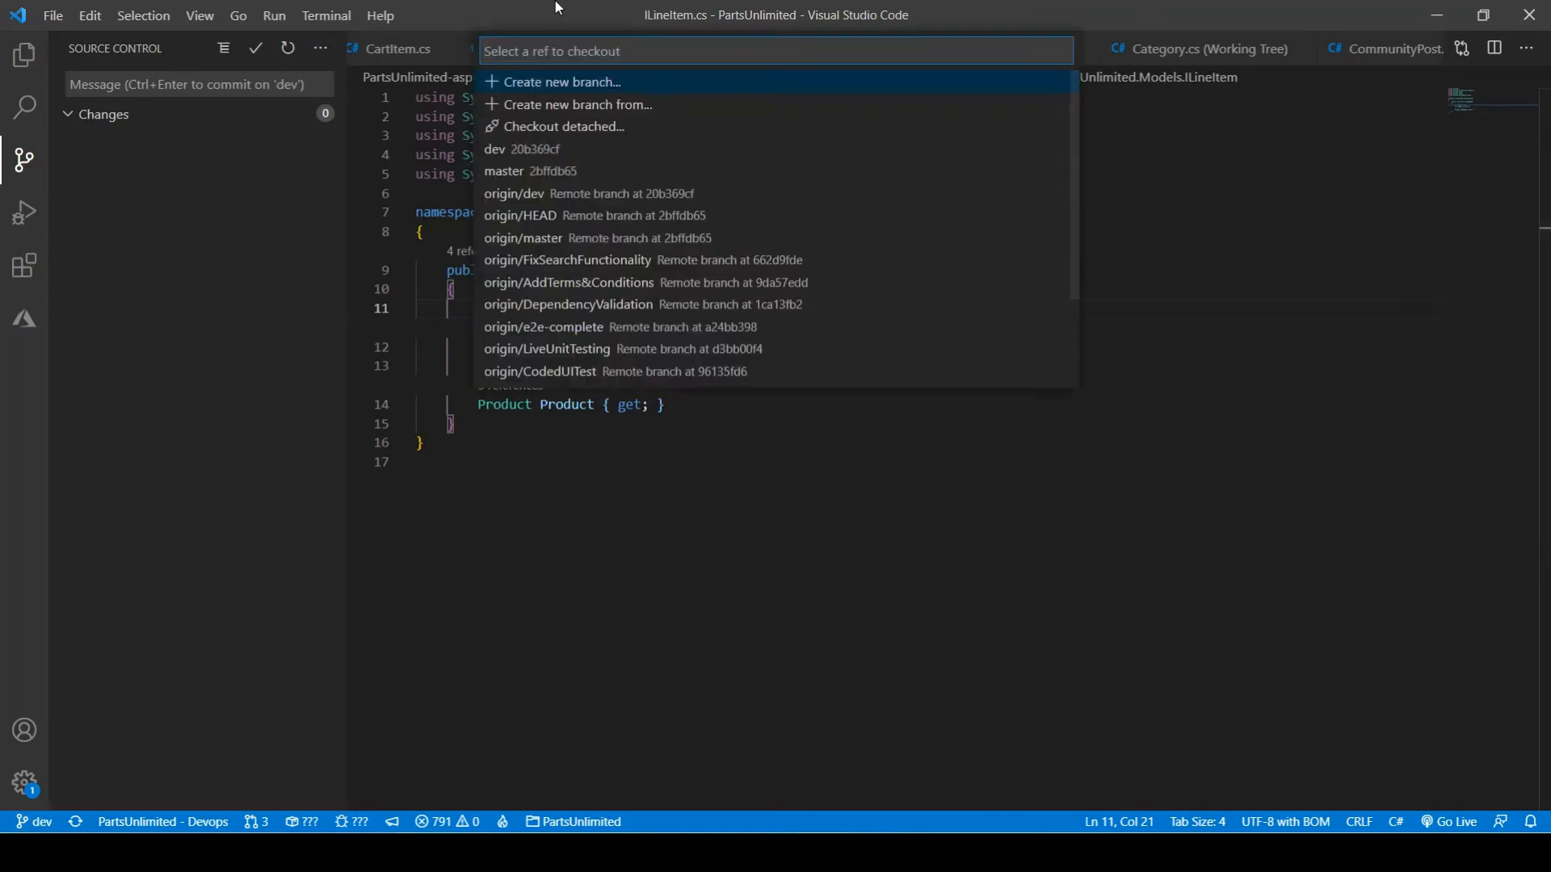
pyautogui.moveTo(597, 217)
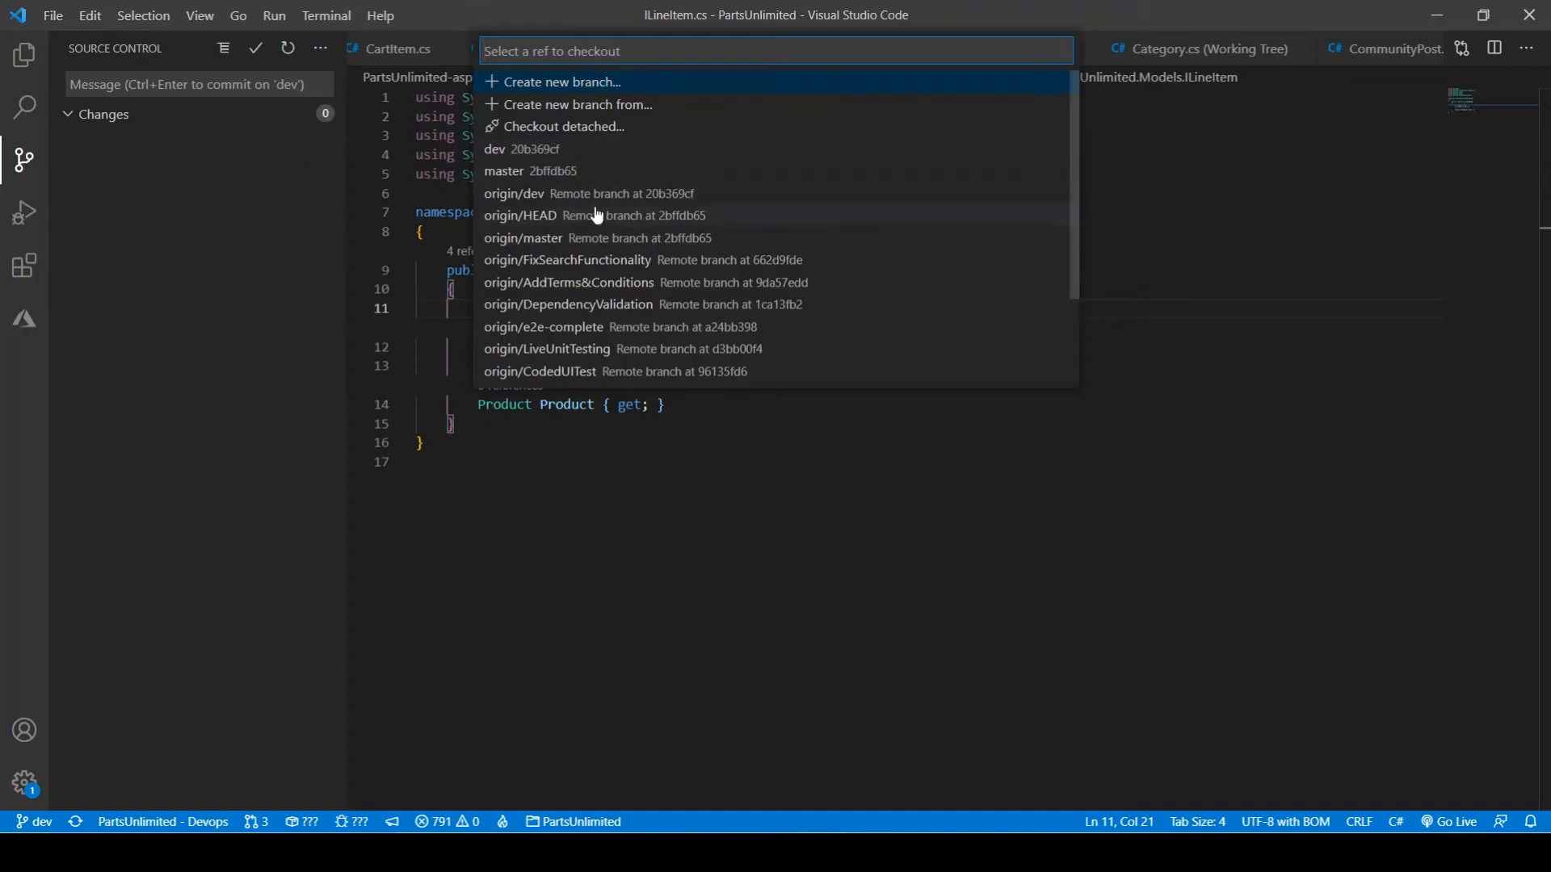
pyautogui.scroll(-3)
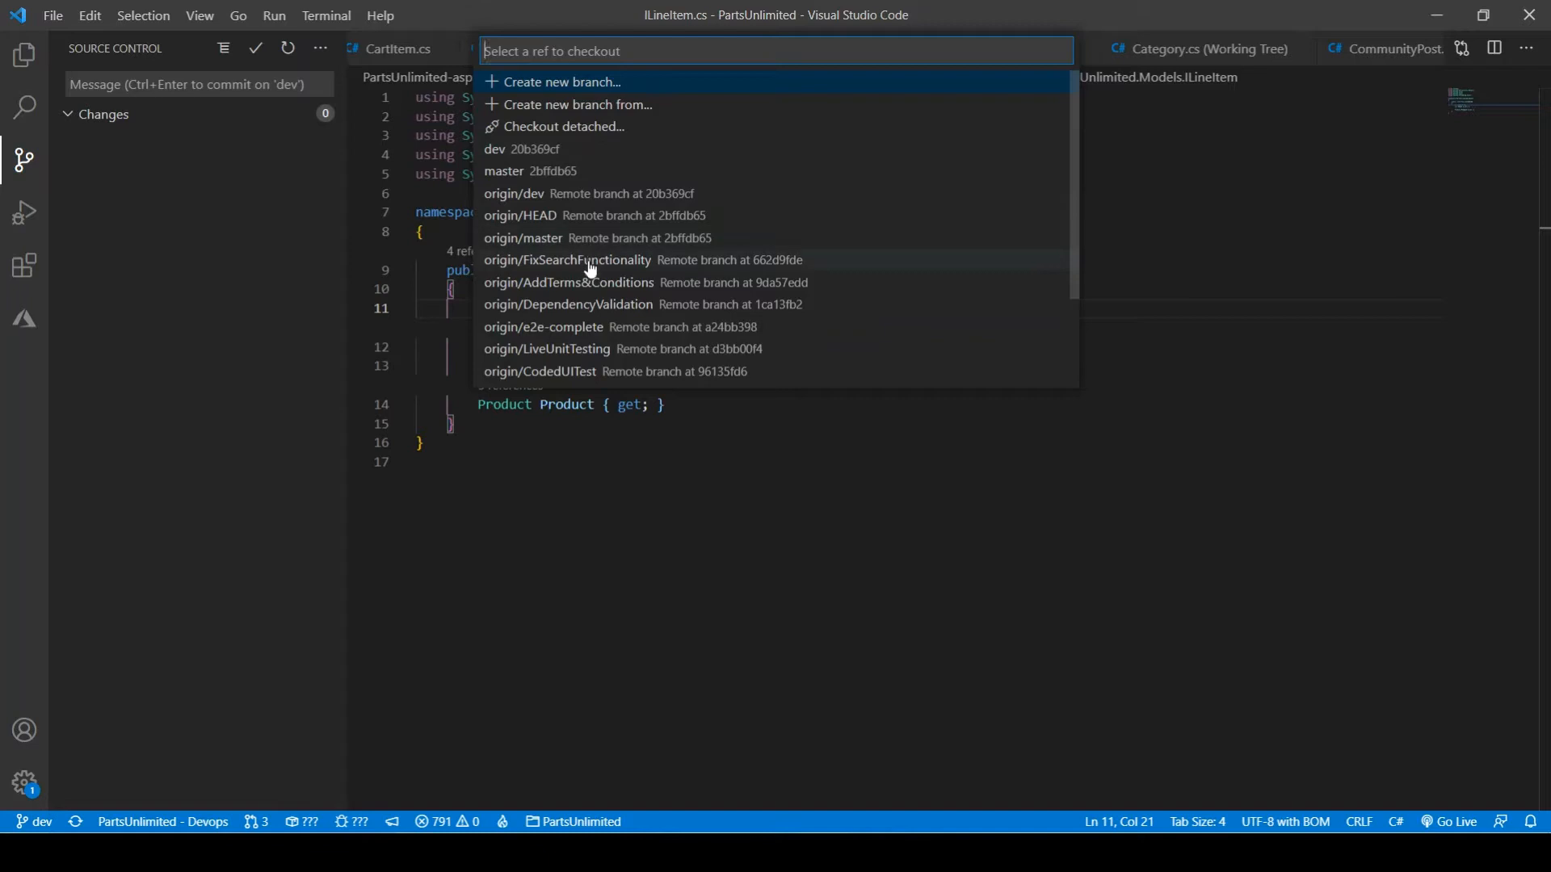
pyautogui.scroll(-3)
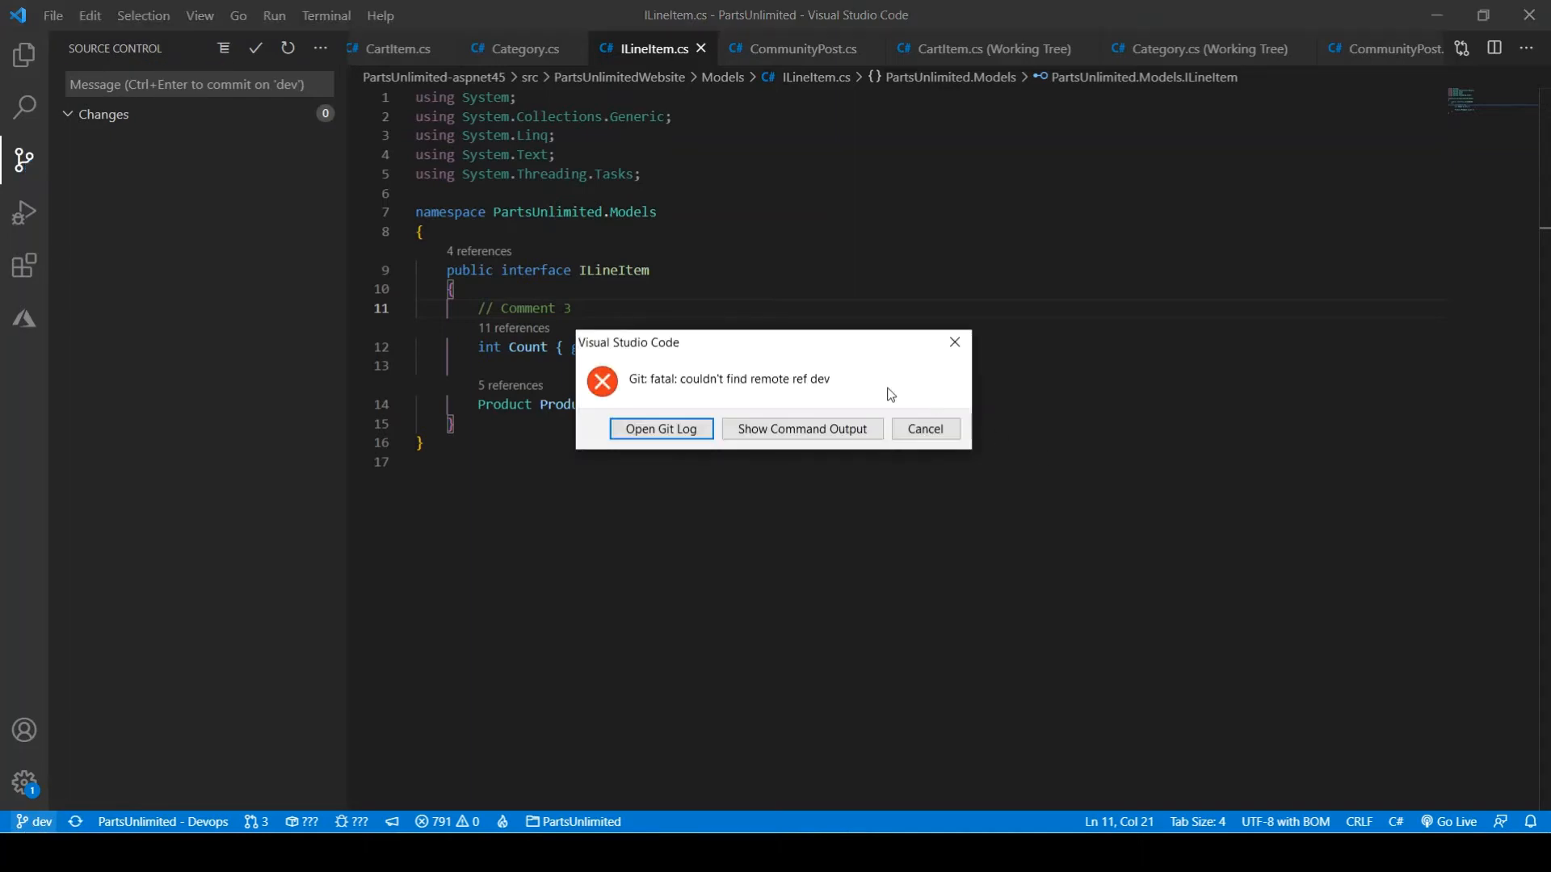
pyautogui.click(924, 429)
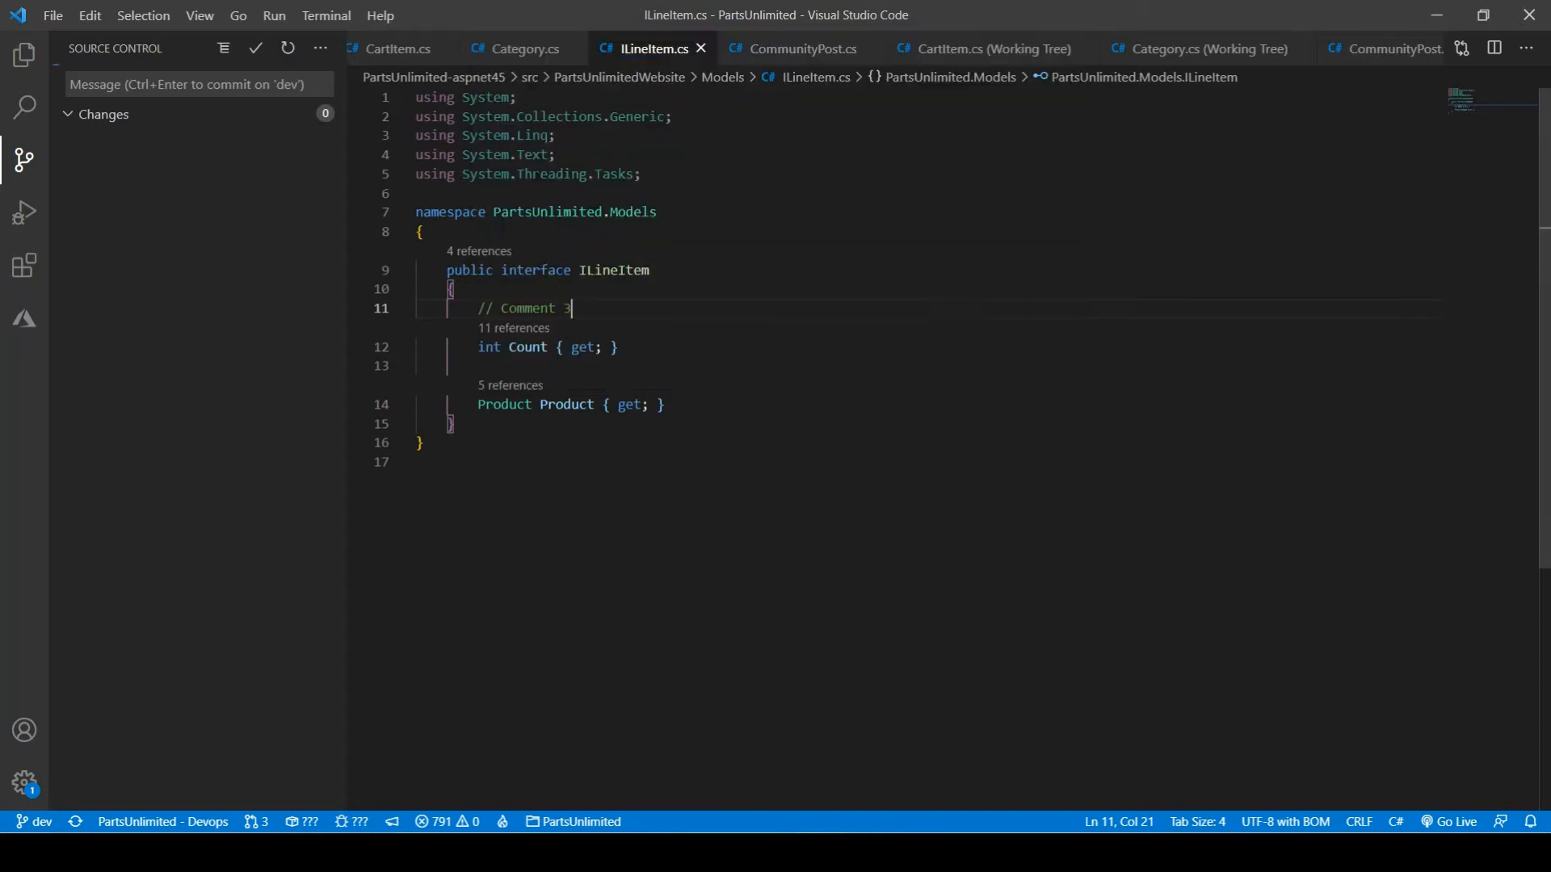
# Step: Check out origin/Squashbranch from the status bar and add a // Comment 3 line in ILineItem.cs
pyautogui.click(36, 821)
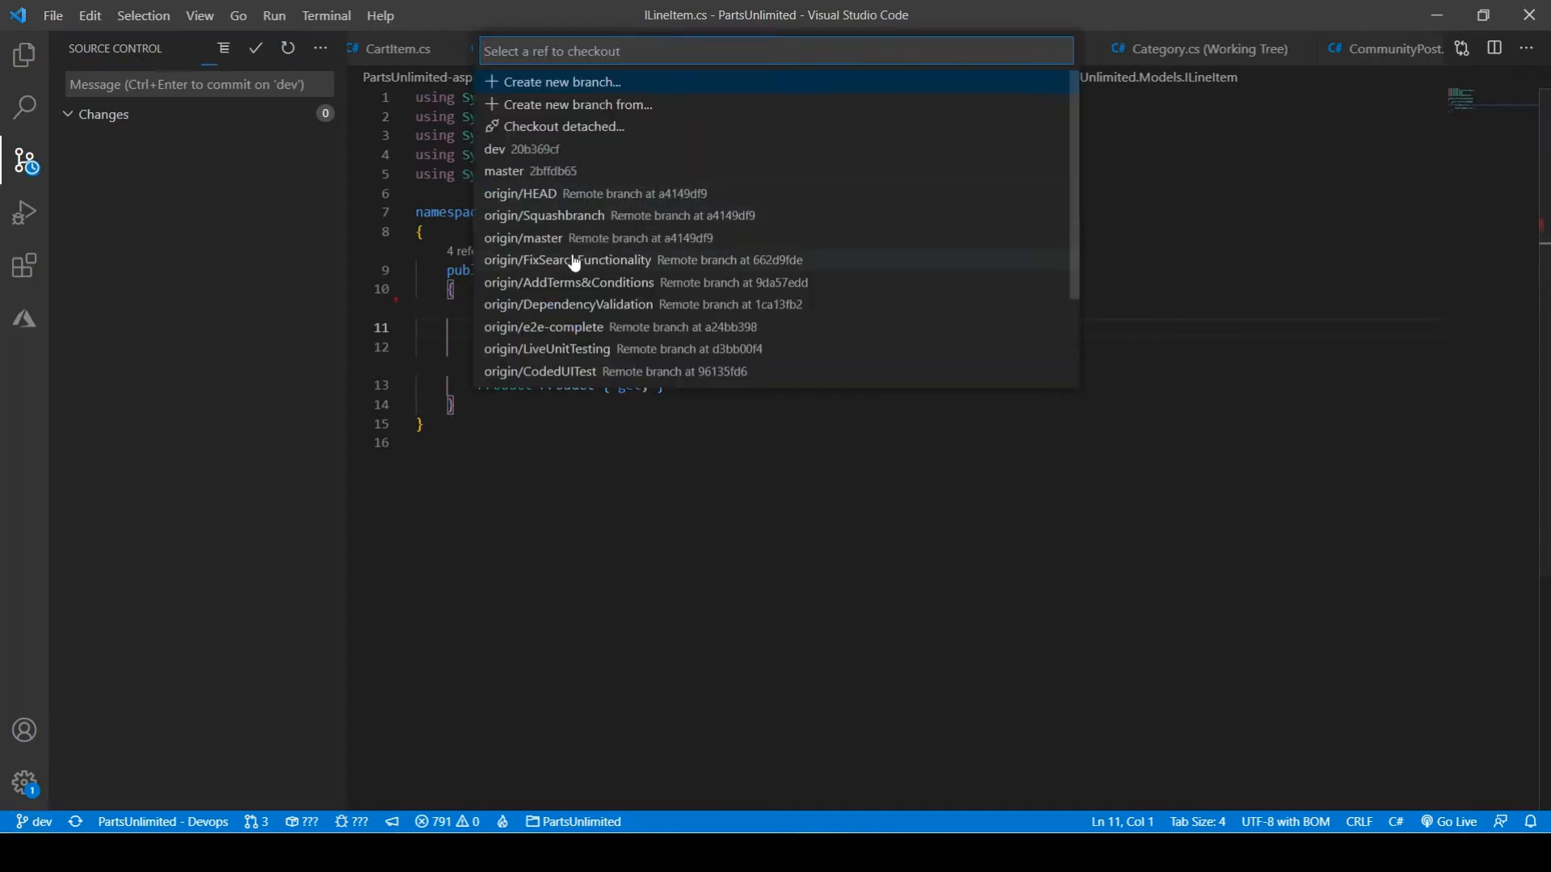
pyautogui.click(504, 172)
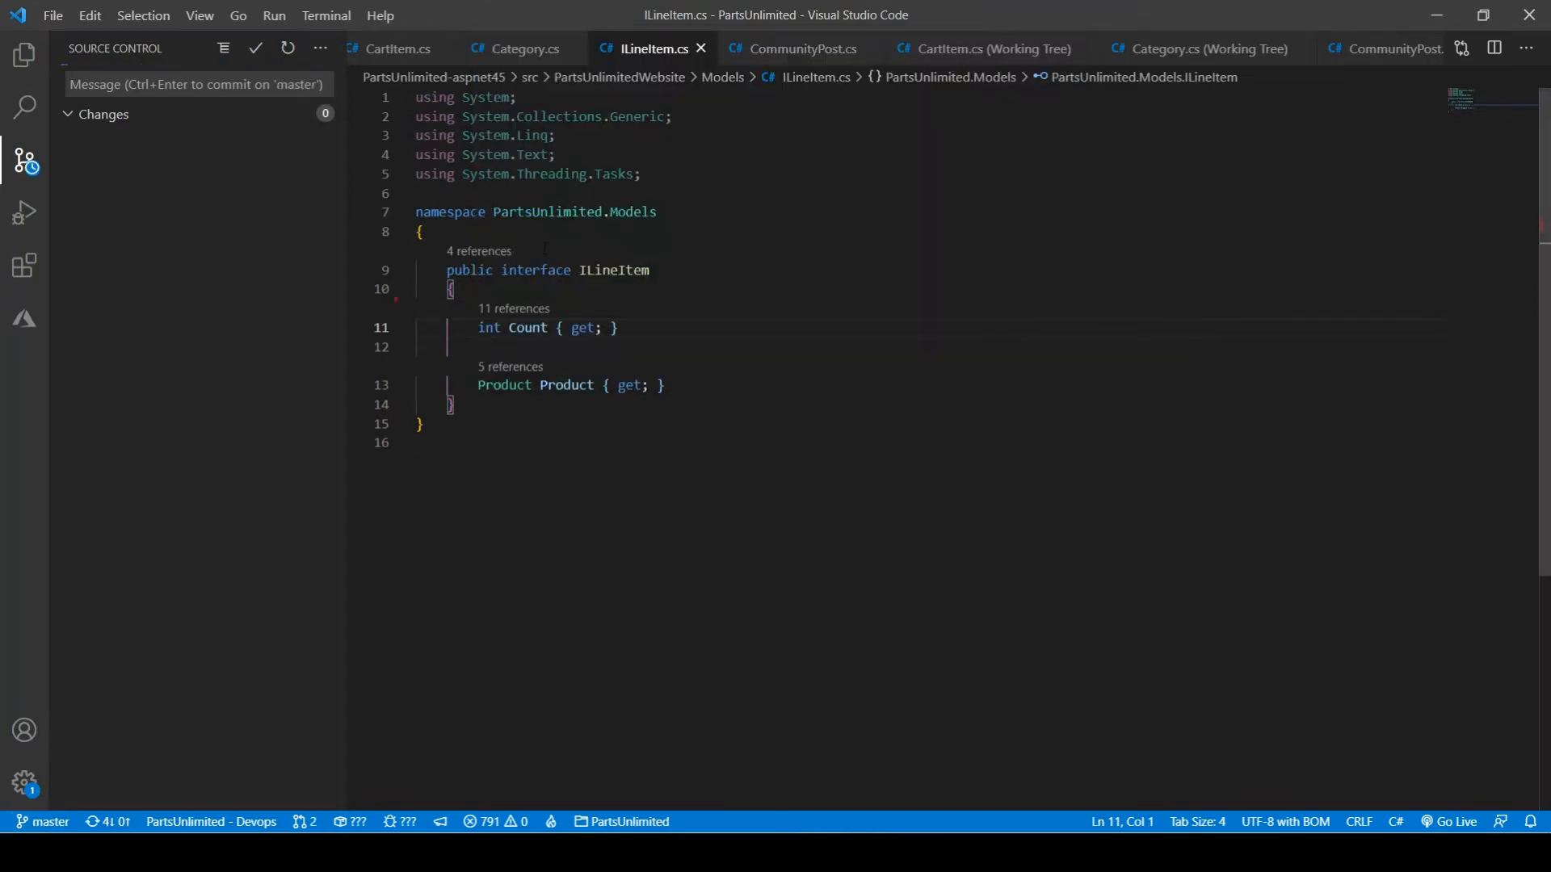
pyautogui.write('// Comment 3')
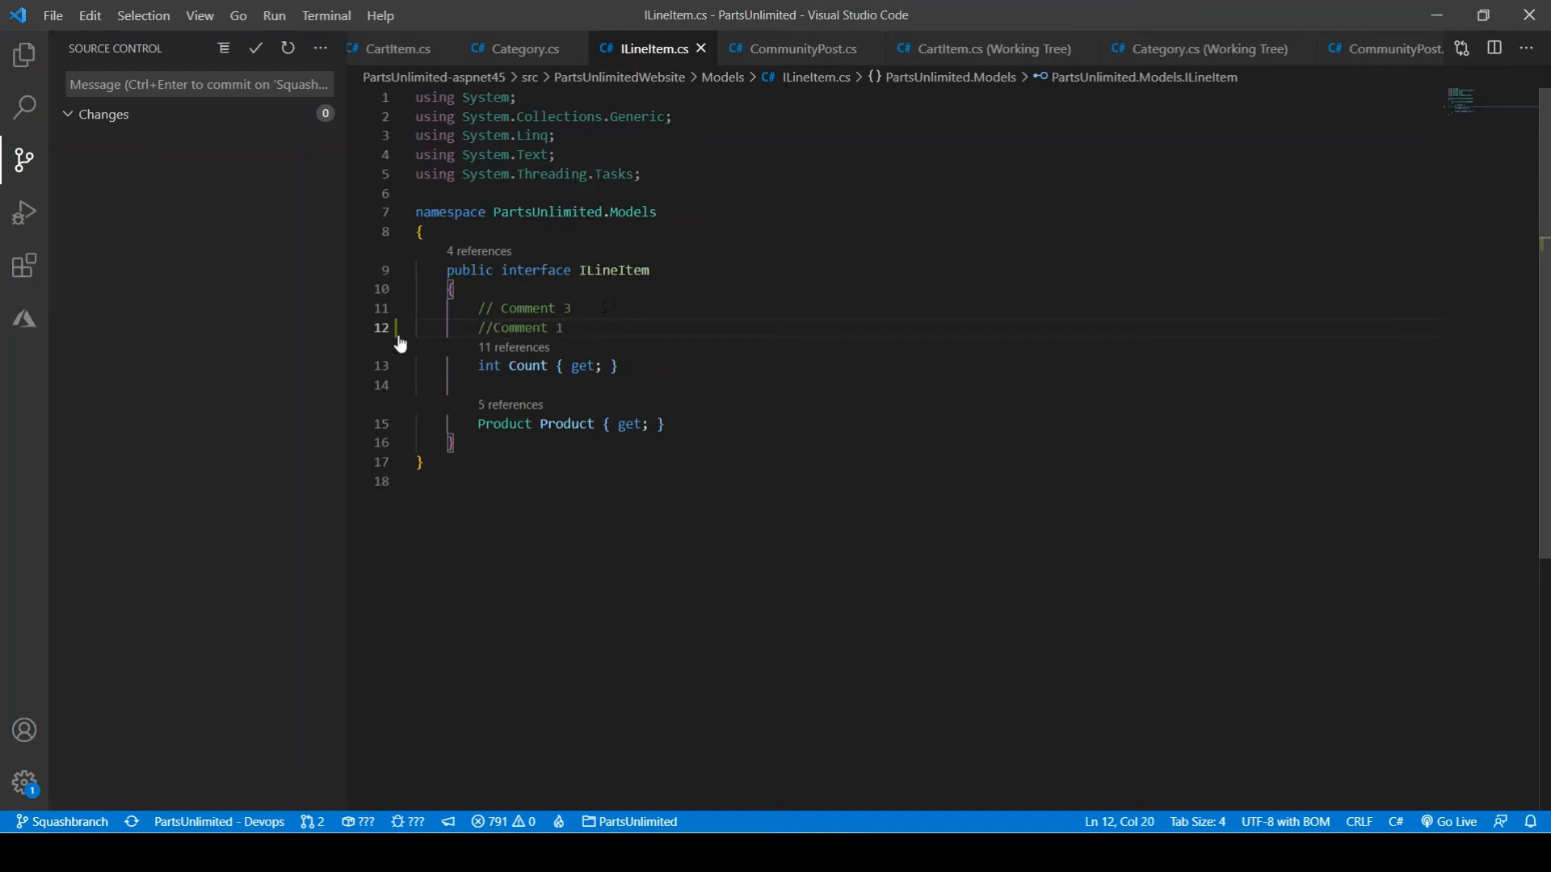
# Step: In Source Control, commit the ILineItem.cs change with the message Comment
pyautogui.click(22, 153)
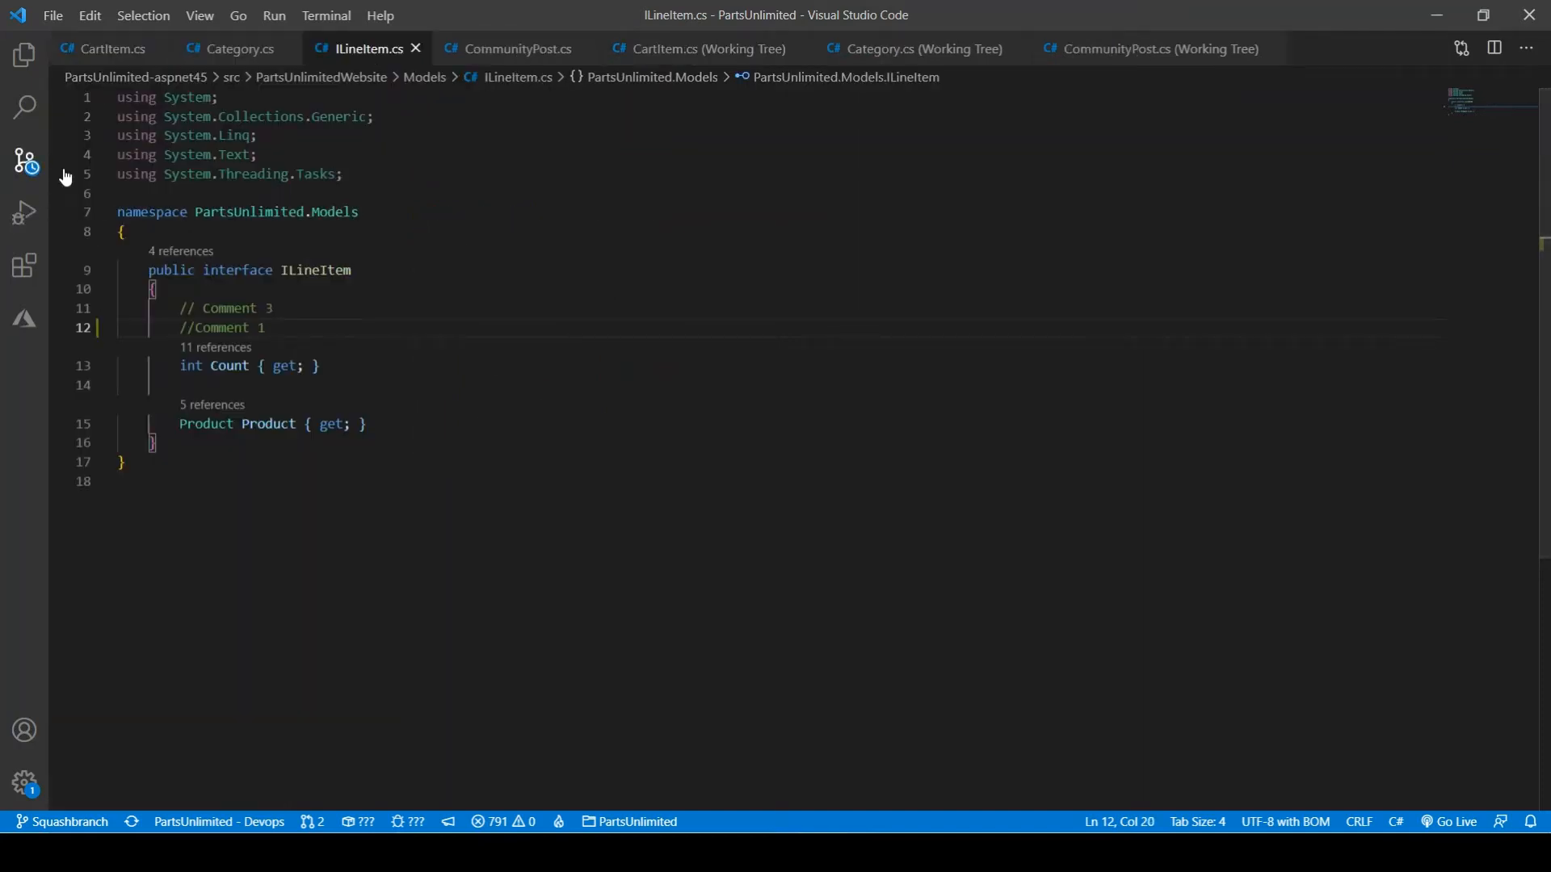
pyautogui.click(24, 163)
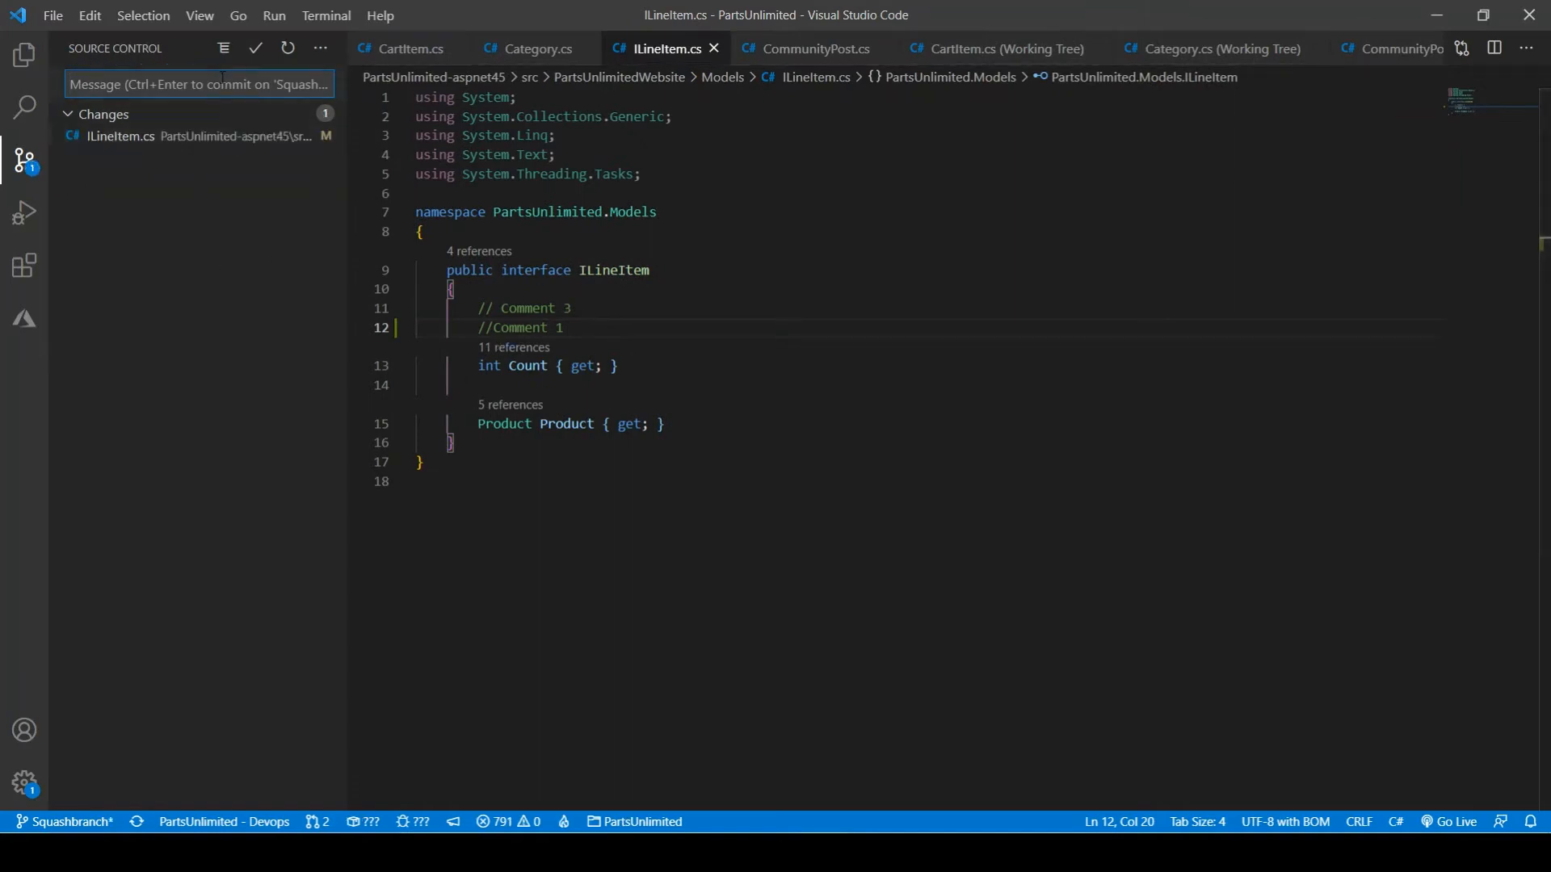
pyautogui.write('Comment 1')
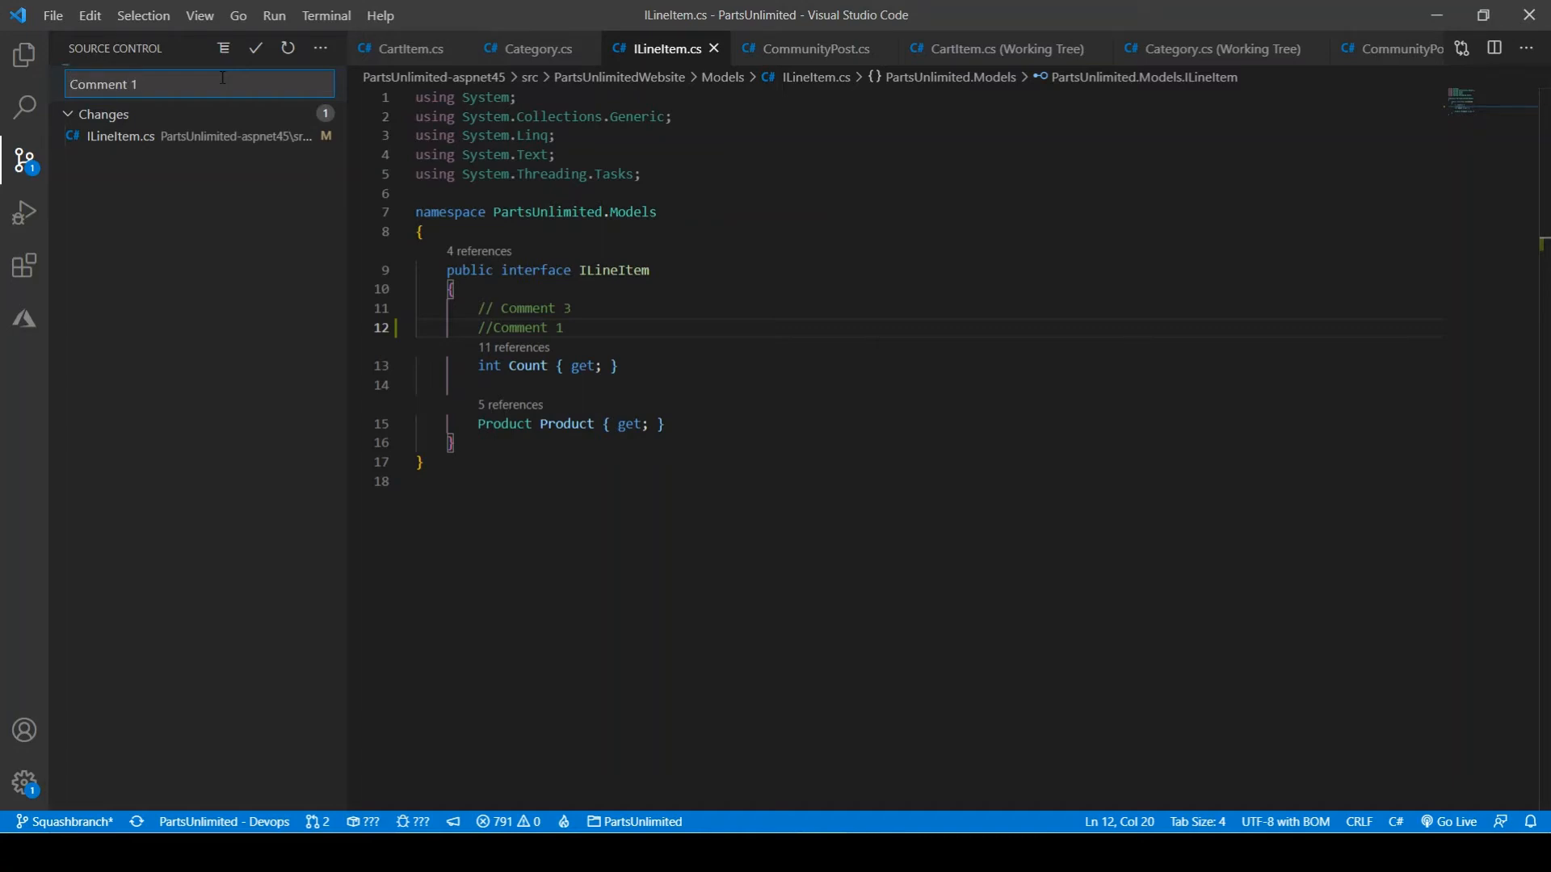
pyautogui.click(22, 51)
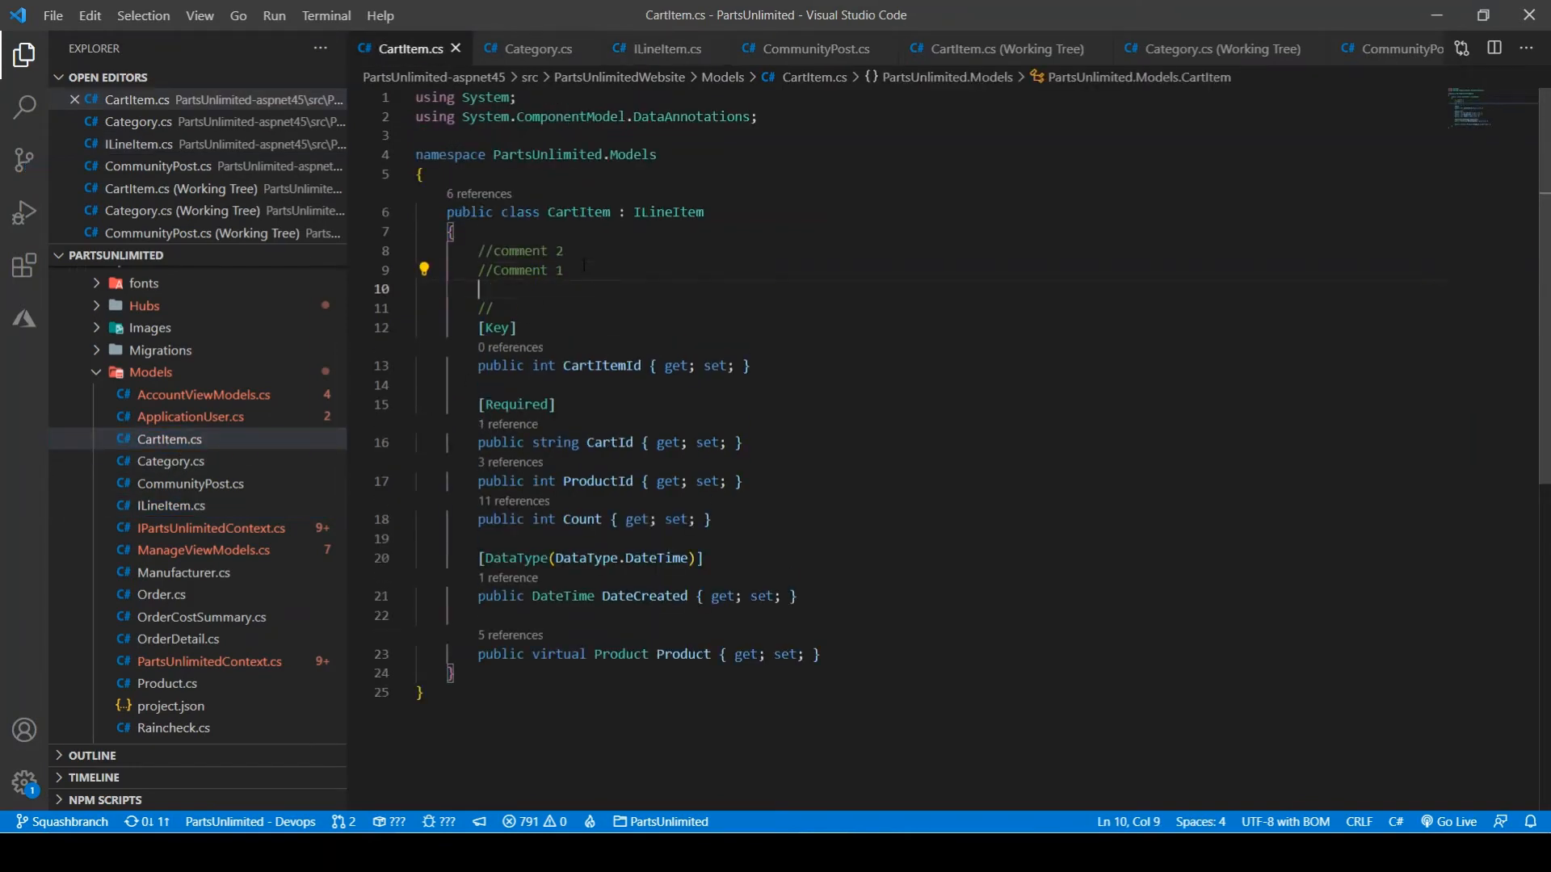
# Step: Add a //Comment line to CartItem.cs and enter a commit message for it in Source Control
pyautogui.write('//Comment 3')
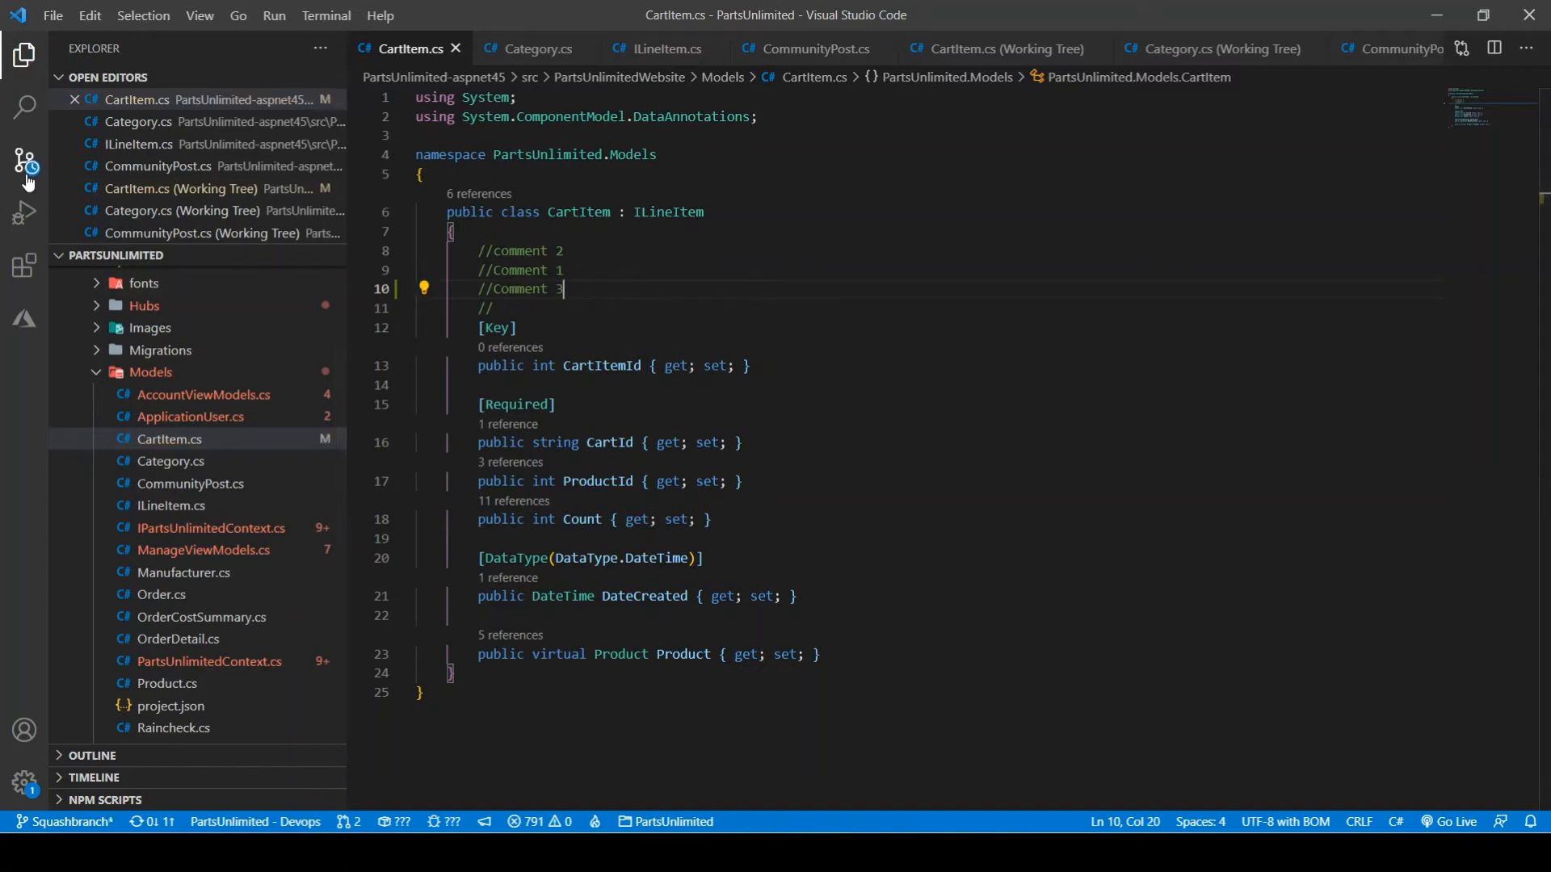
pyautogui.click(24, 172)
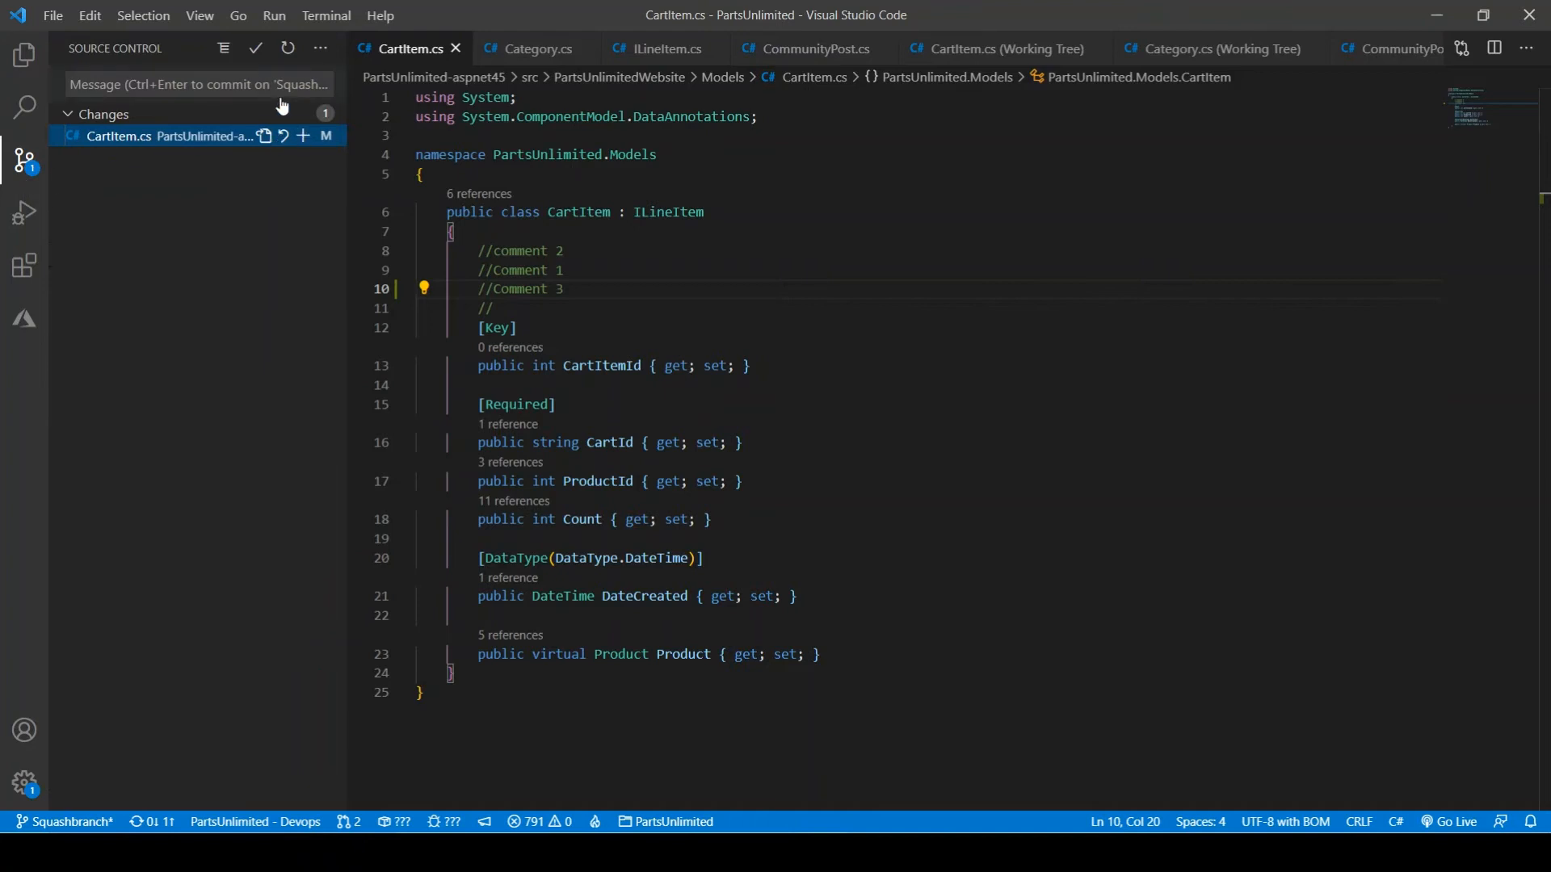
pyautogui.write('Comme')
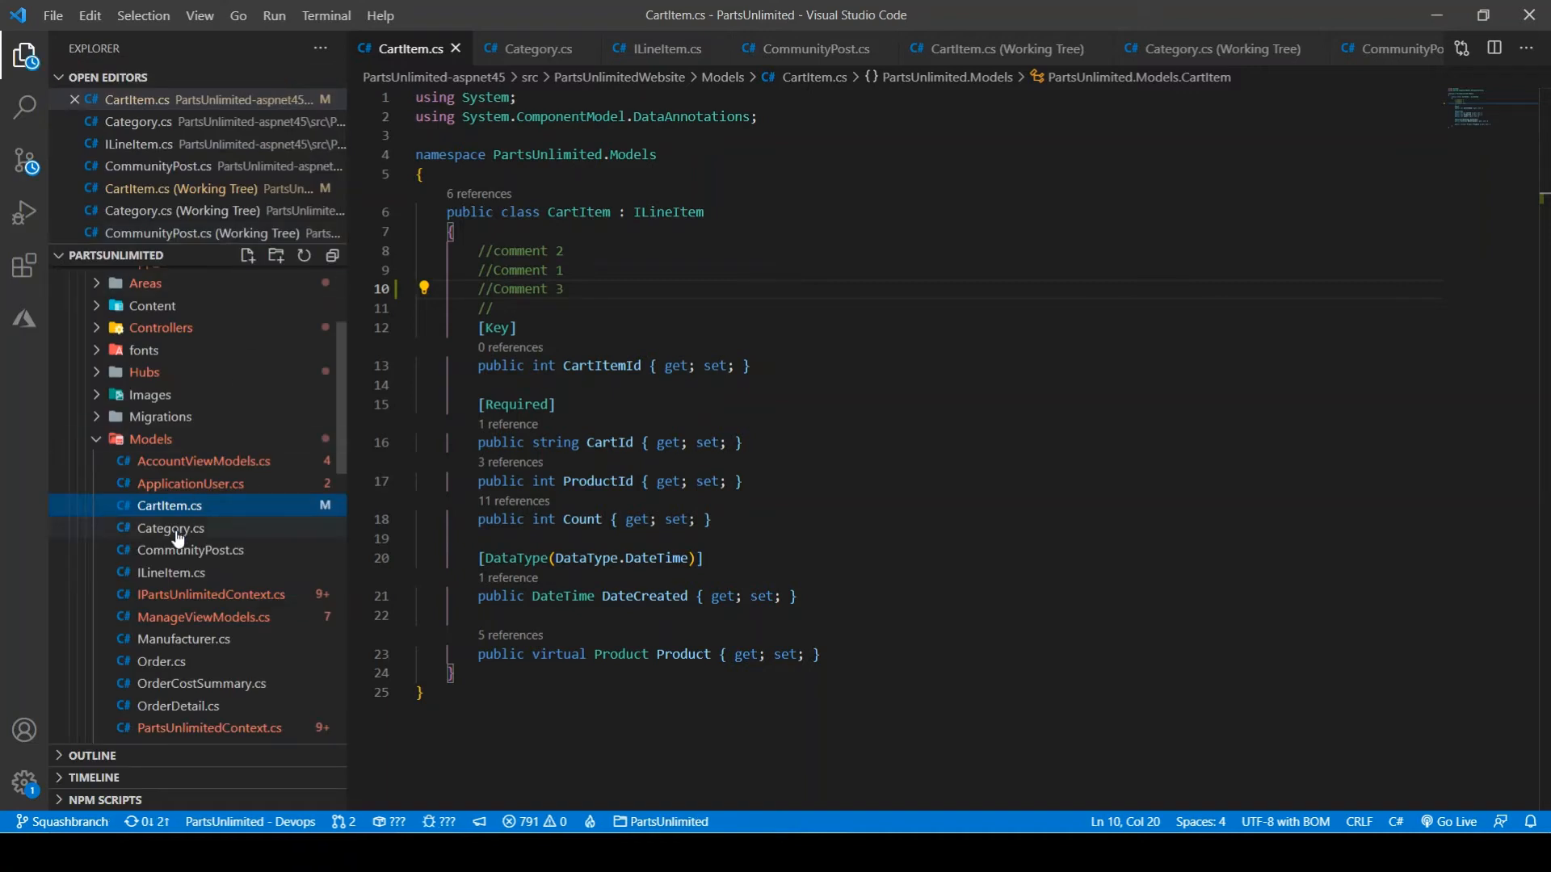
# Step: Add a //comment 1 line inside the Manufacturer class in Manufacturer.cs and view it as a pending change
pyautogui.click(184, 640)
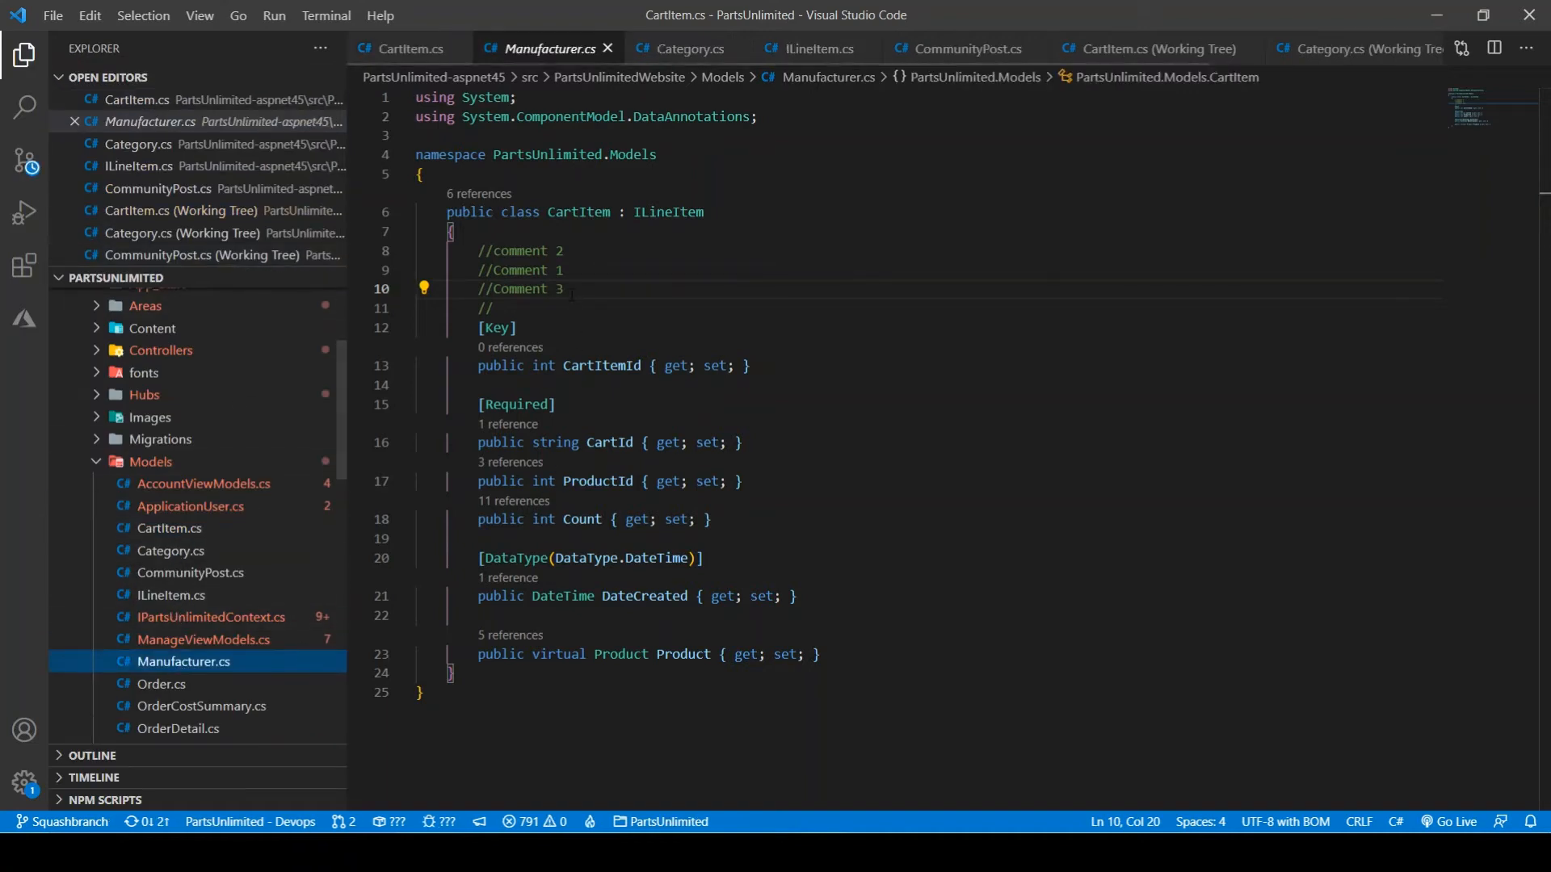
pyautogui.click(184, 662)
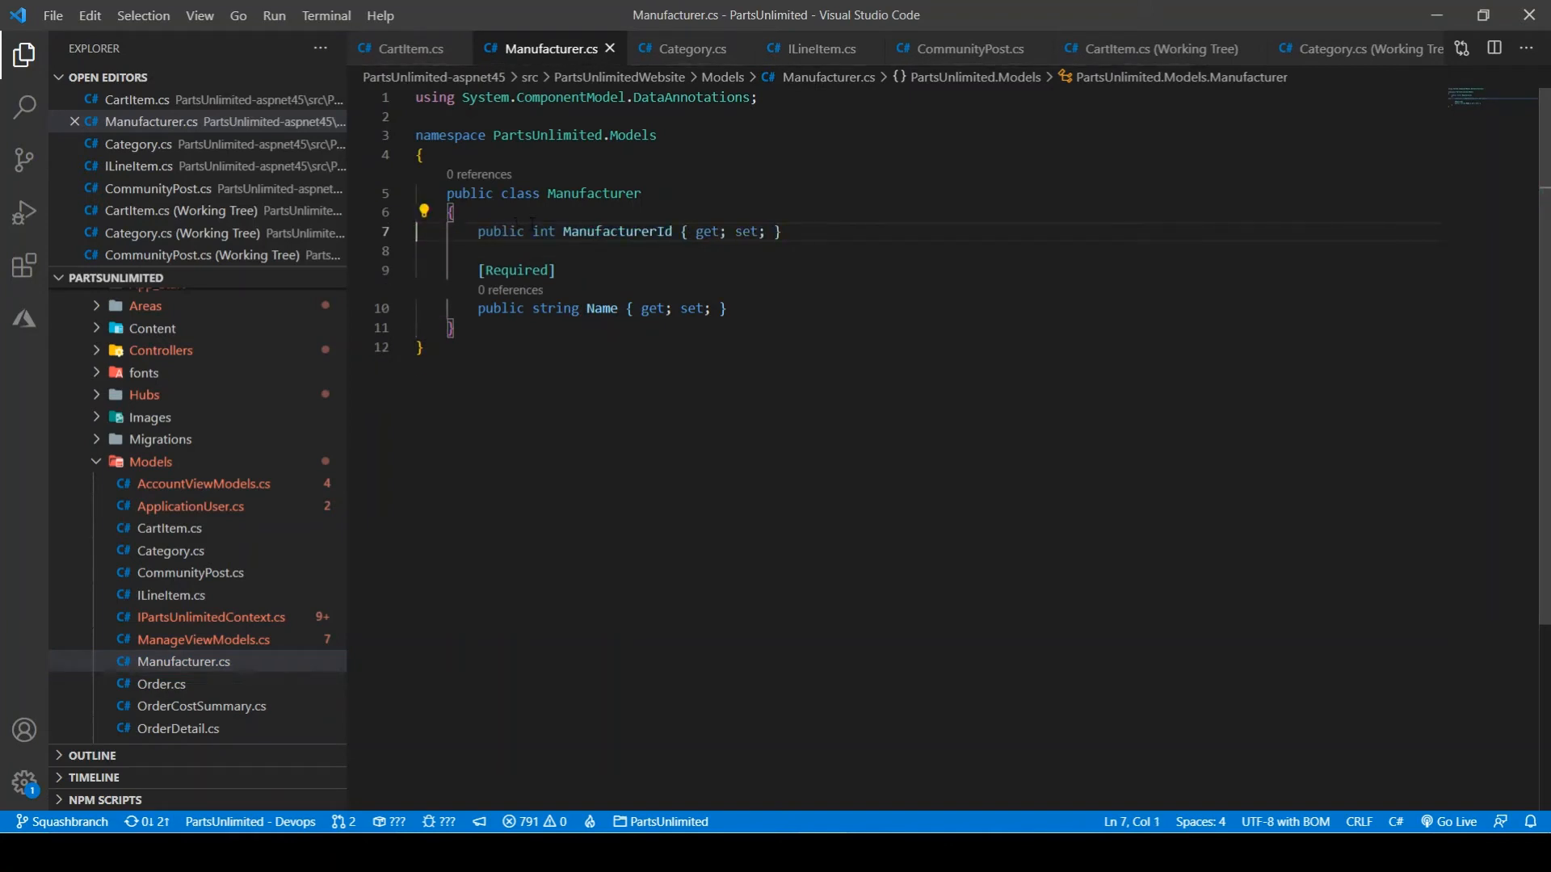
pyautogui.write('//')
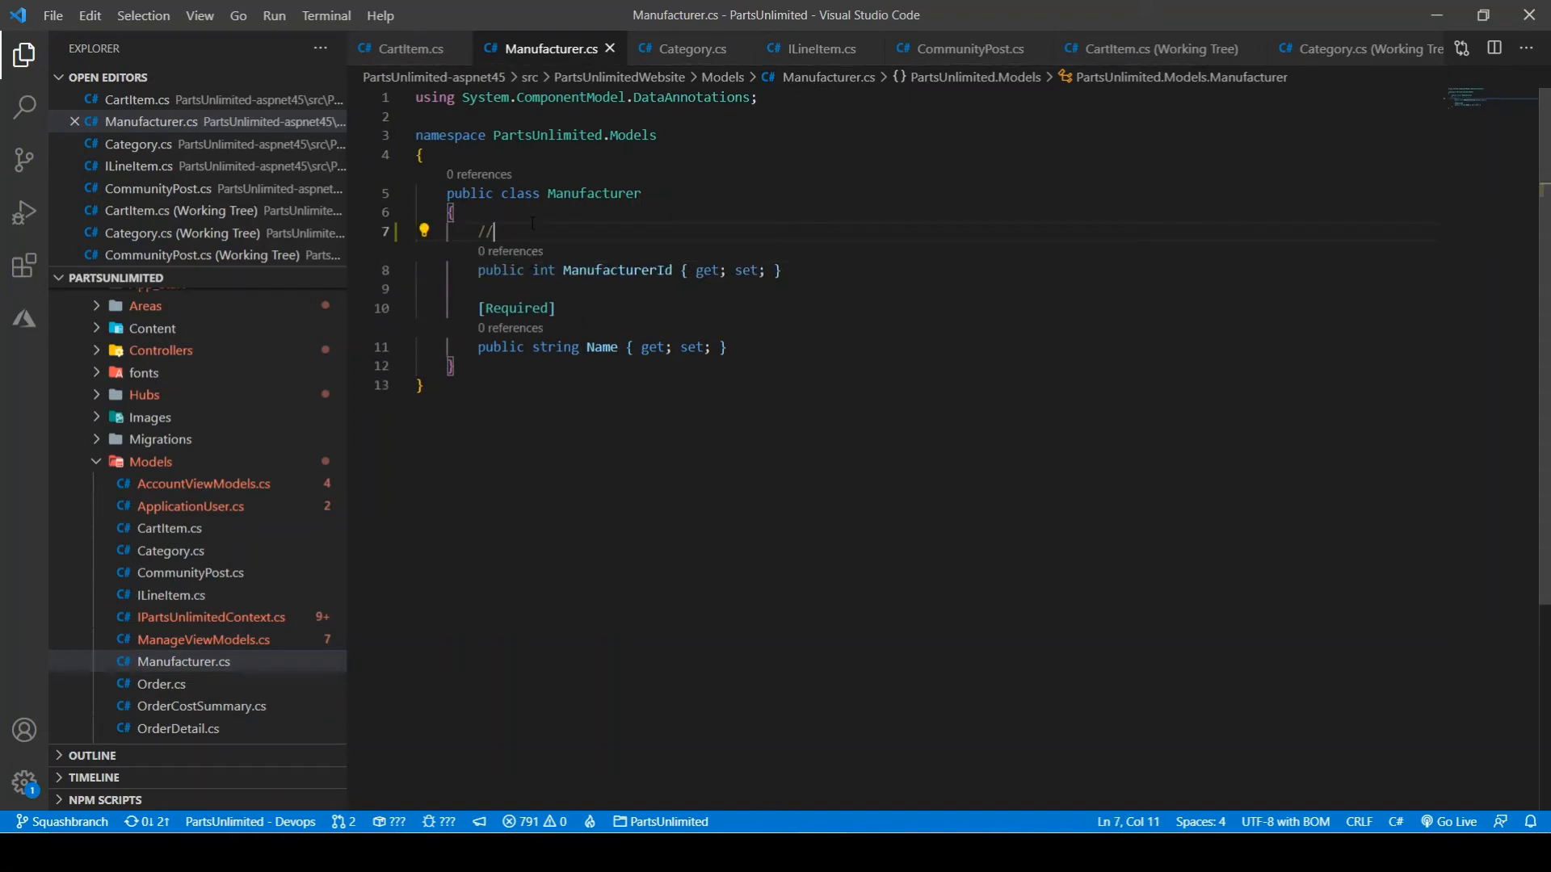
pyautogui.write('comment')
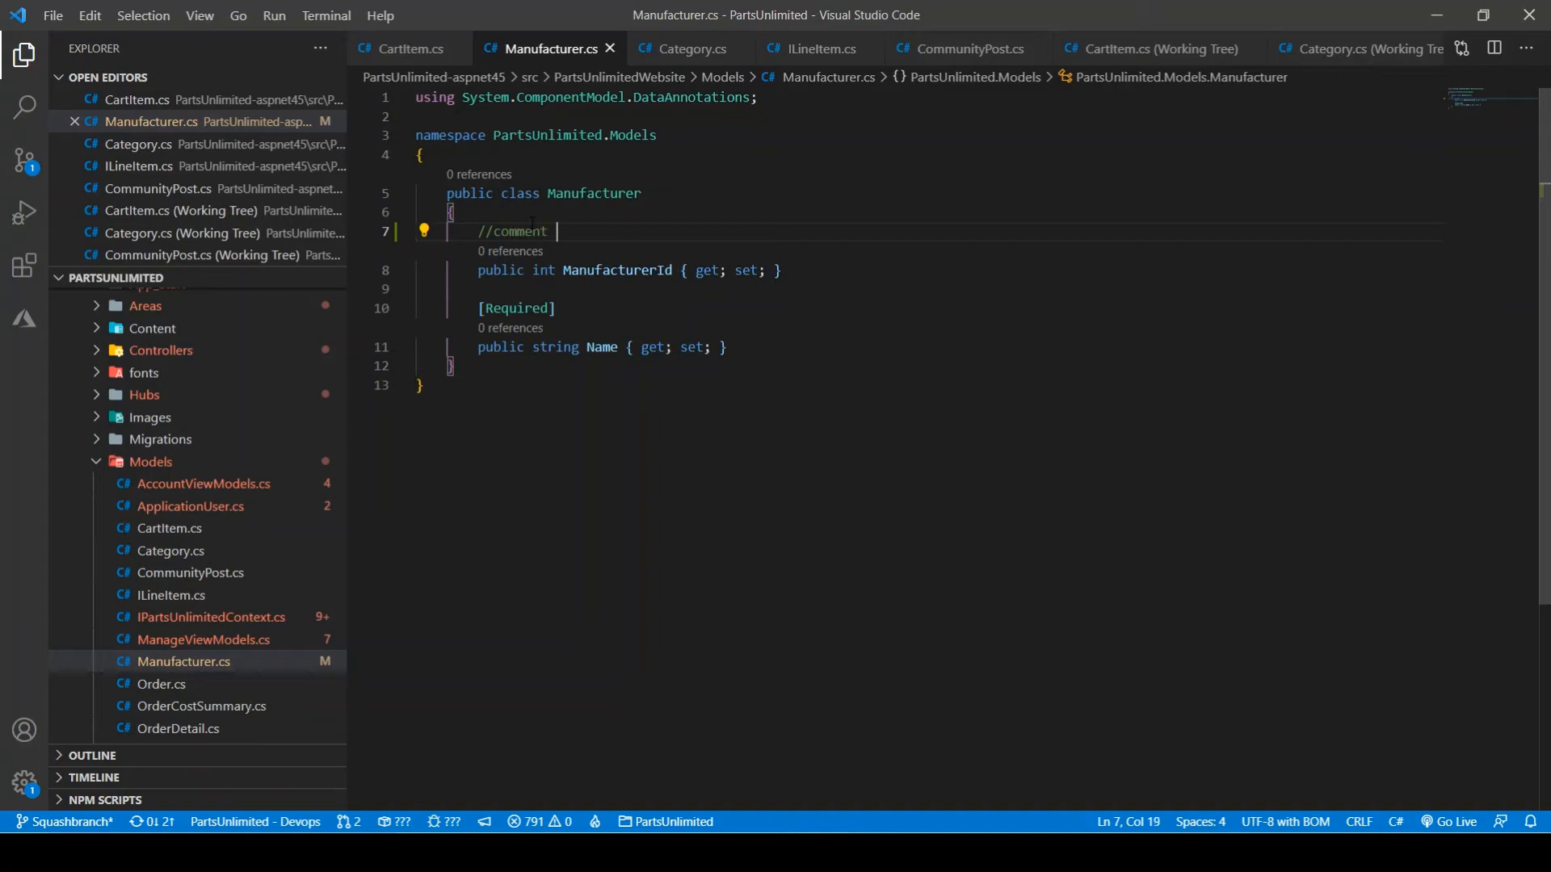
pyautogui.write('1')
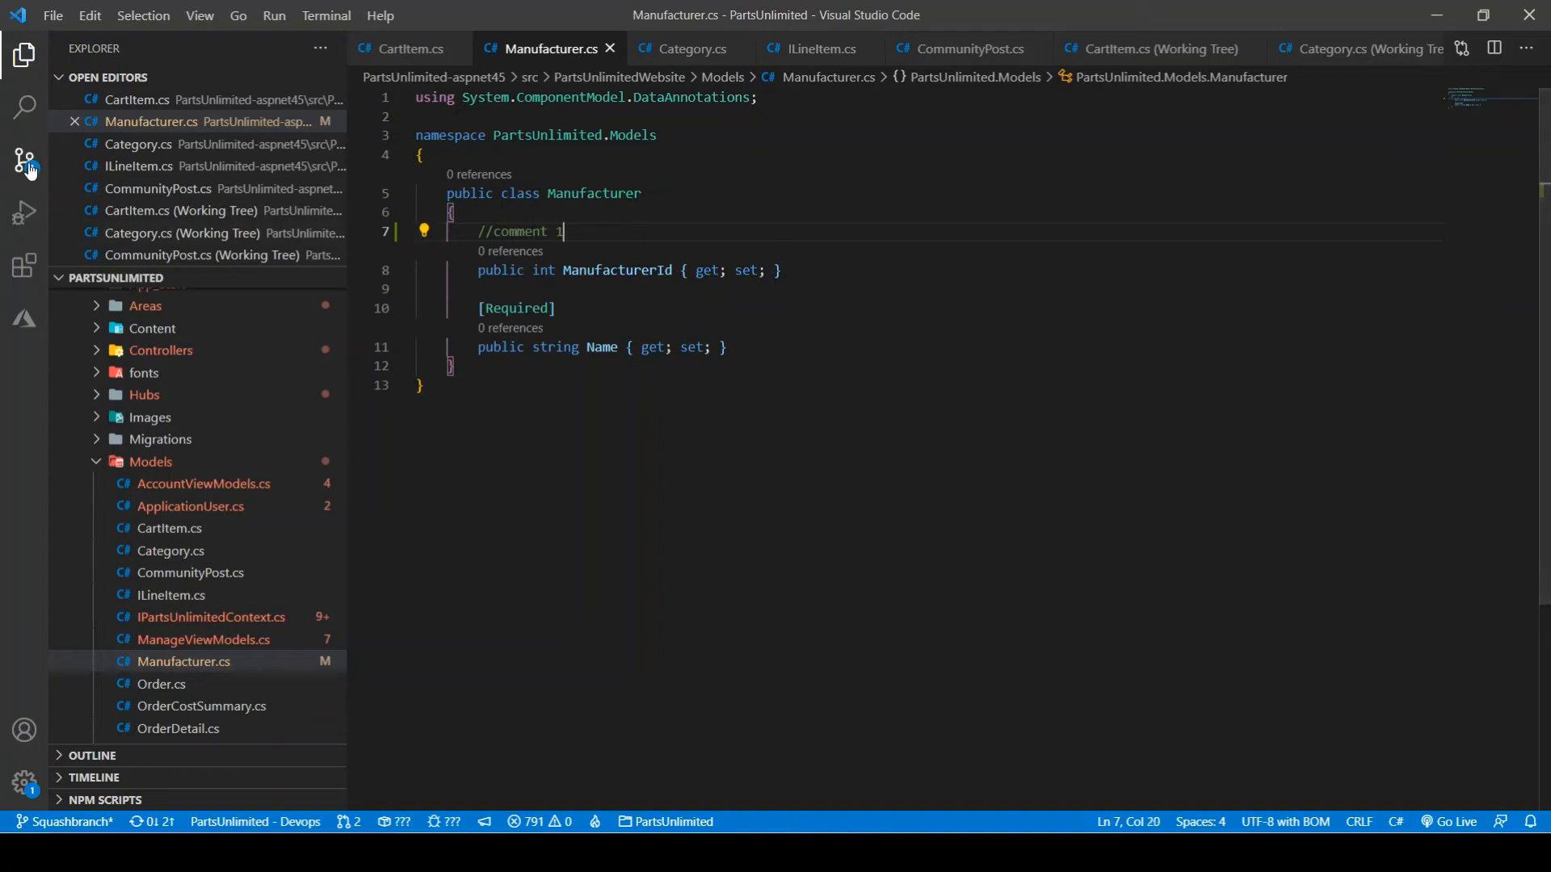
pyautogui.click(23, 165)
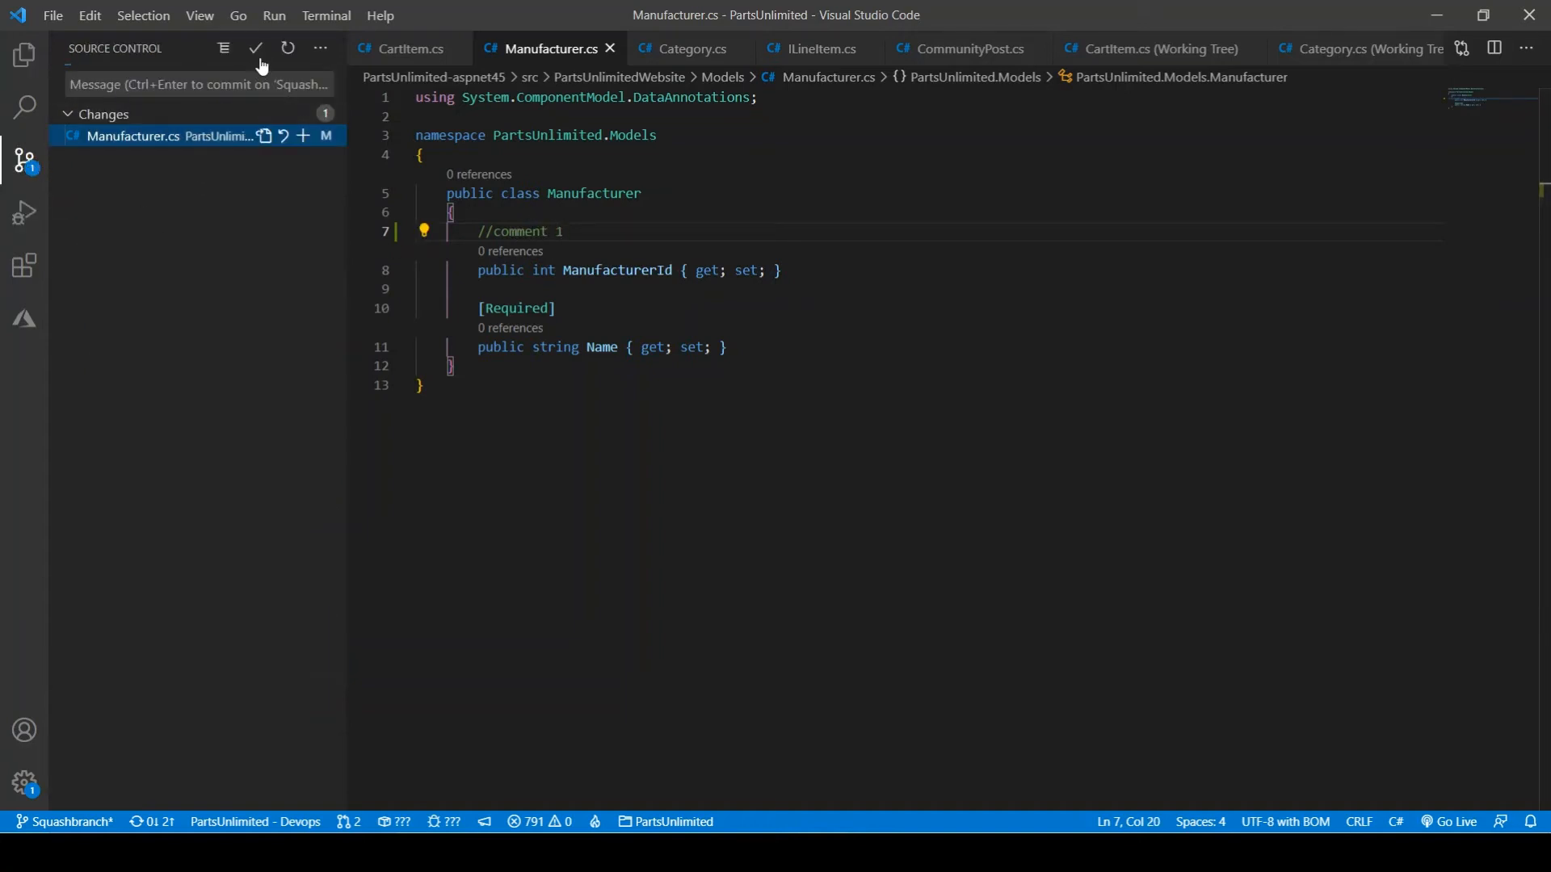
# Step: Enter Comment 3 as the commit message for the Manufacturer.cs change
pyautogui.write('c')
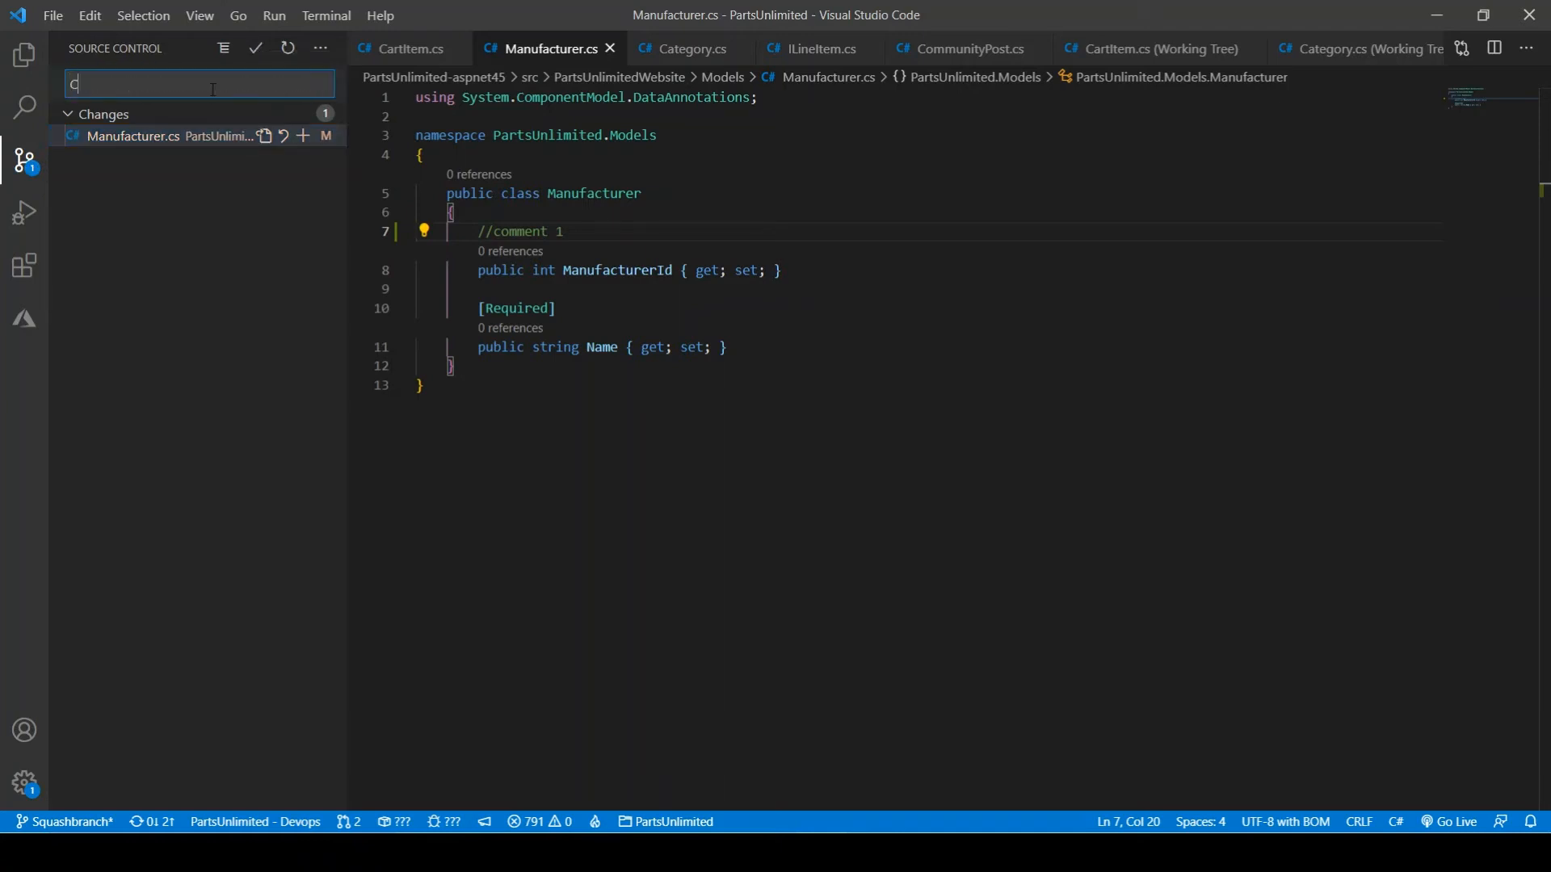
pyautogui.write('Comment 3')
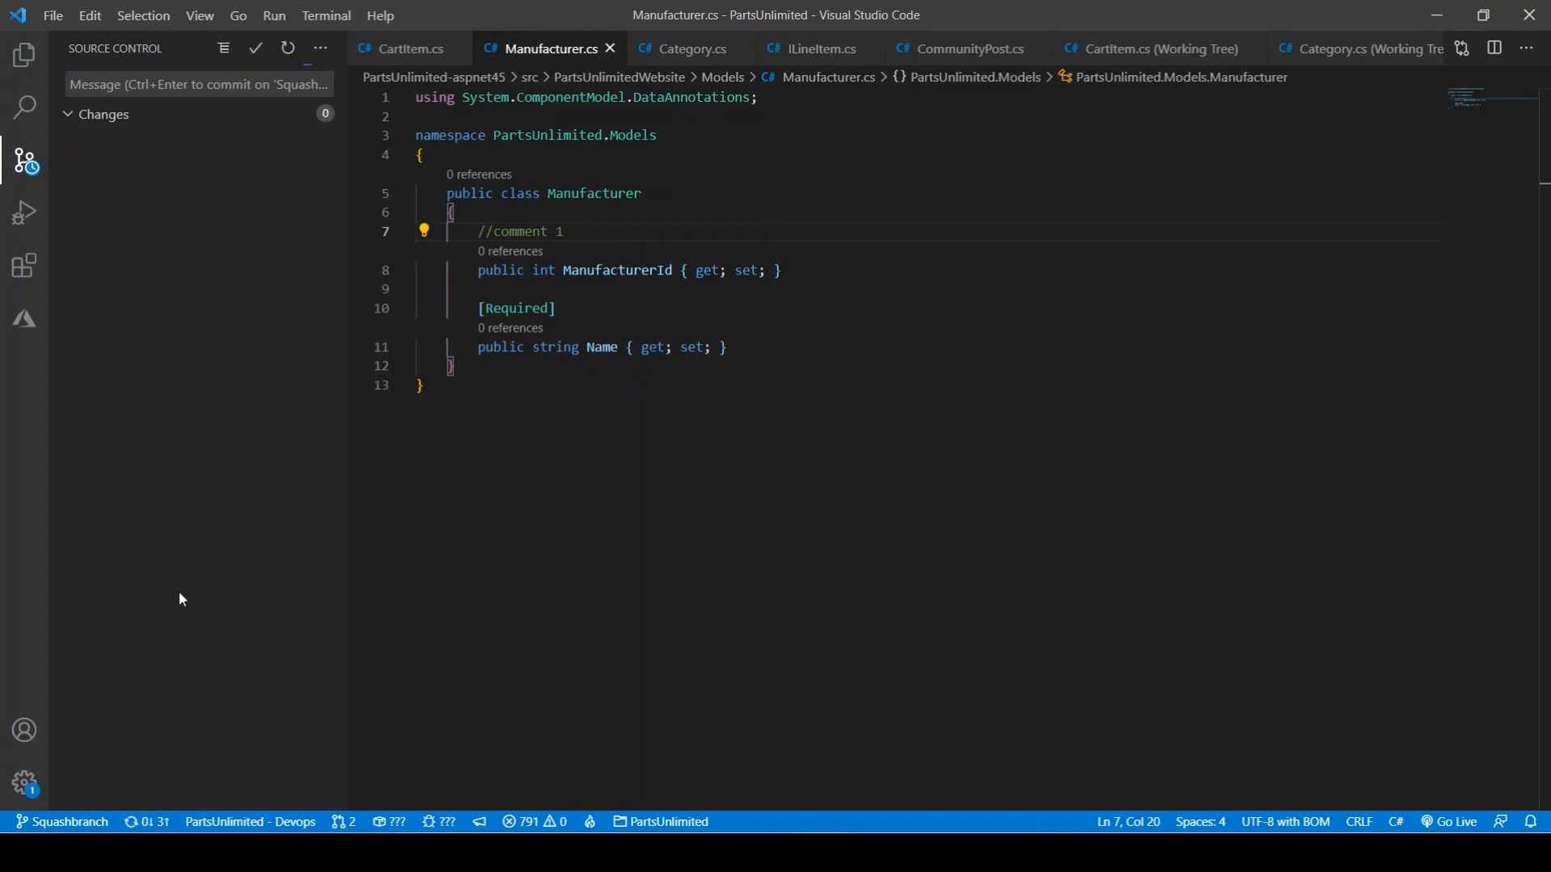
pyautogui.moveTo(154, 829)
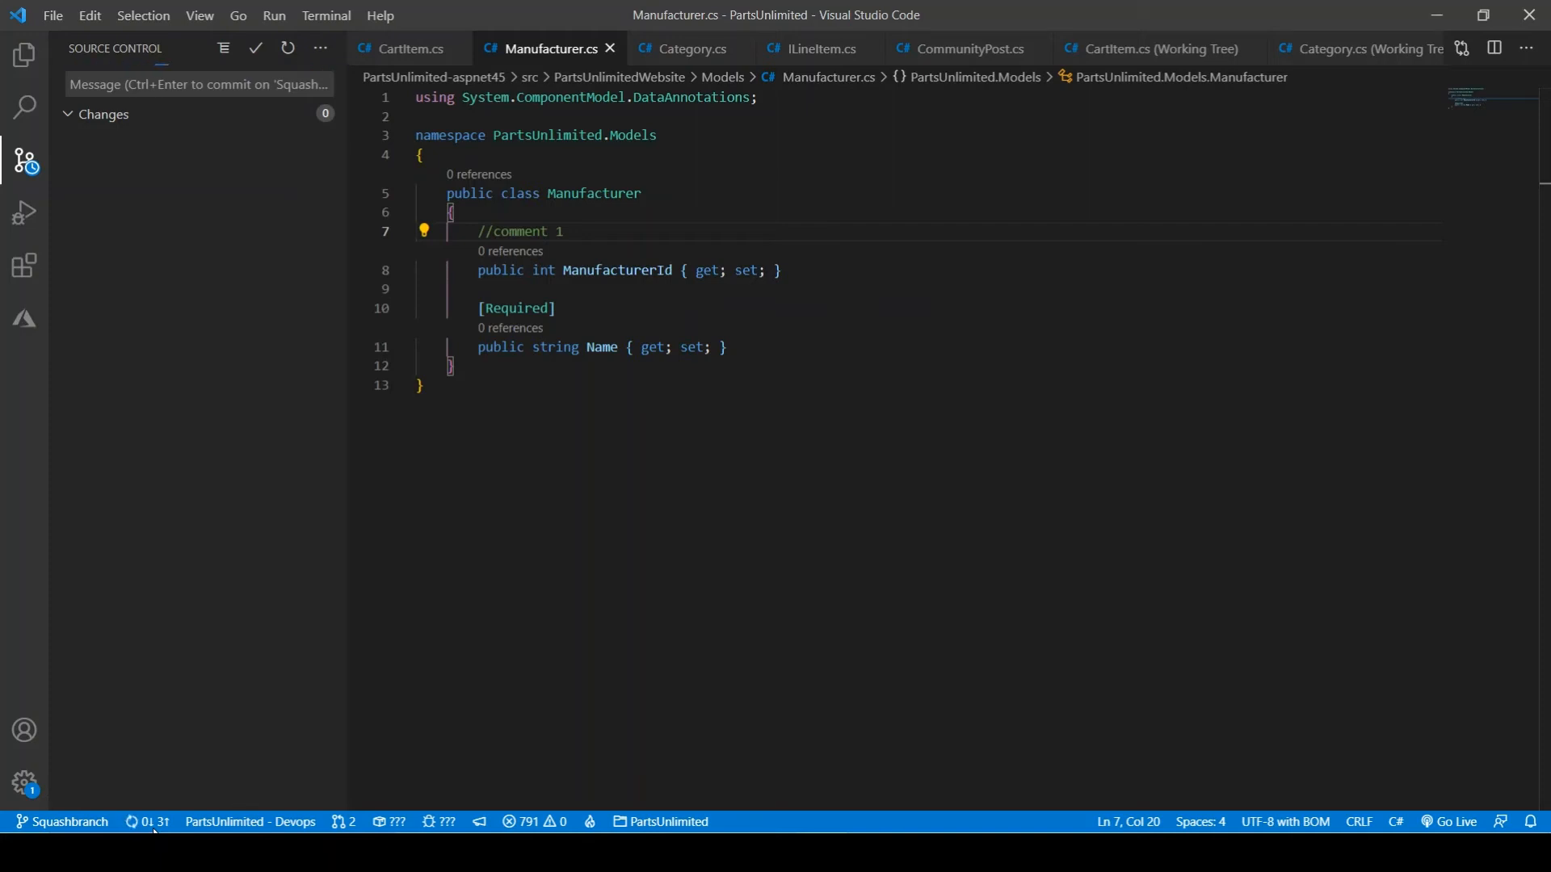
pyautogui.moveTo(139, 827)
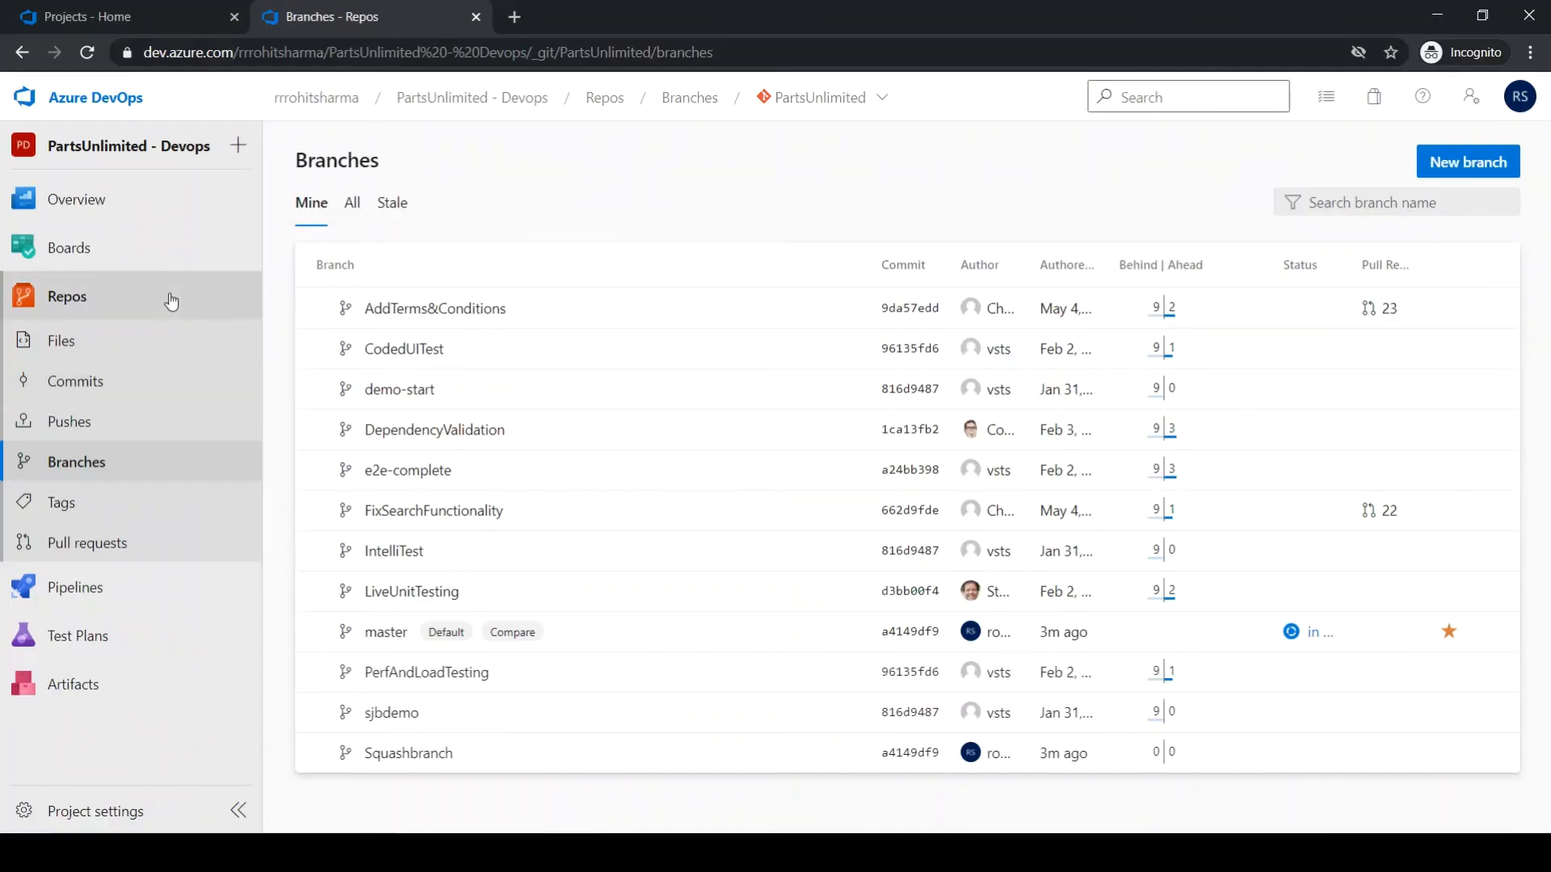
# Step: View Squashbranch's commit history listing Comment 1, Comment 2 squaash and Comment 3
pyautogui.click(74, 381)
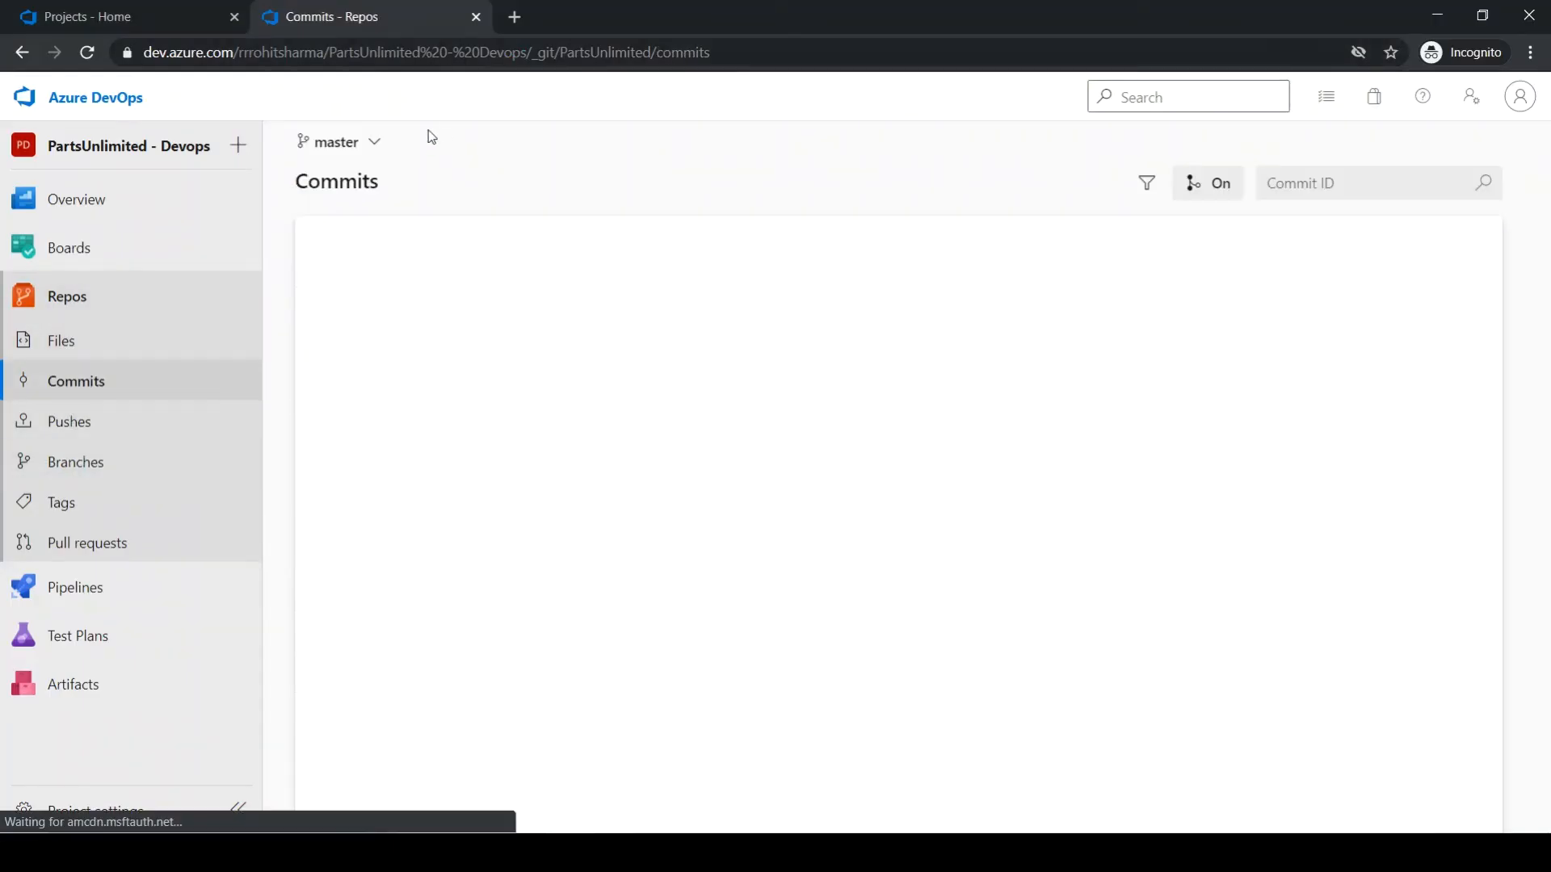
pyautogui.click(338, 142)
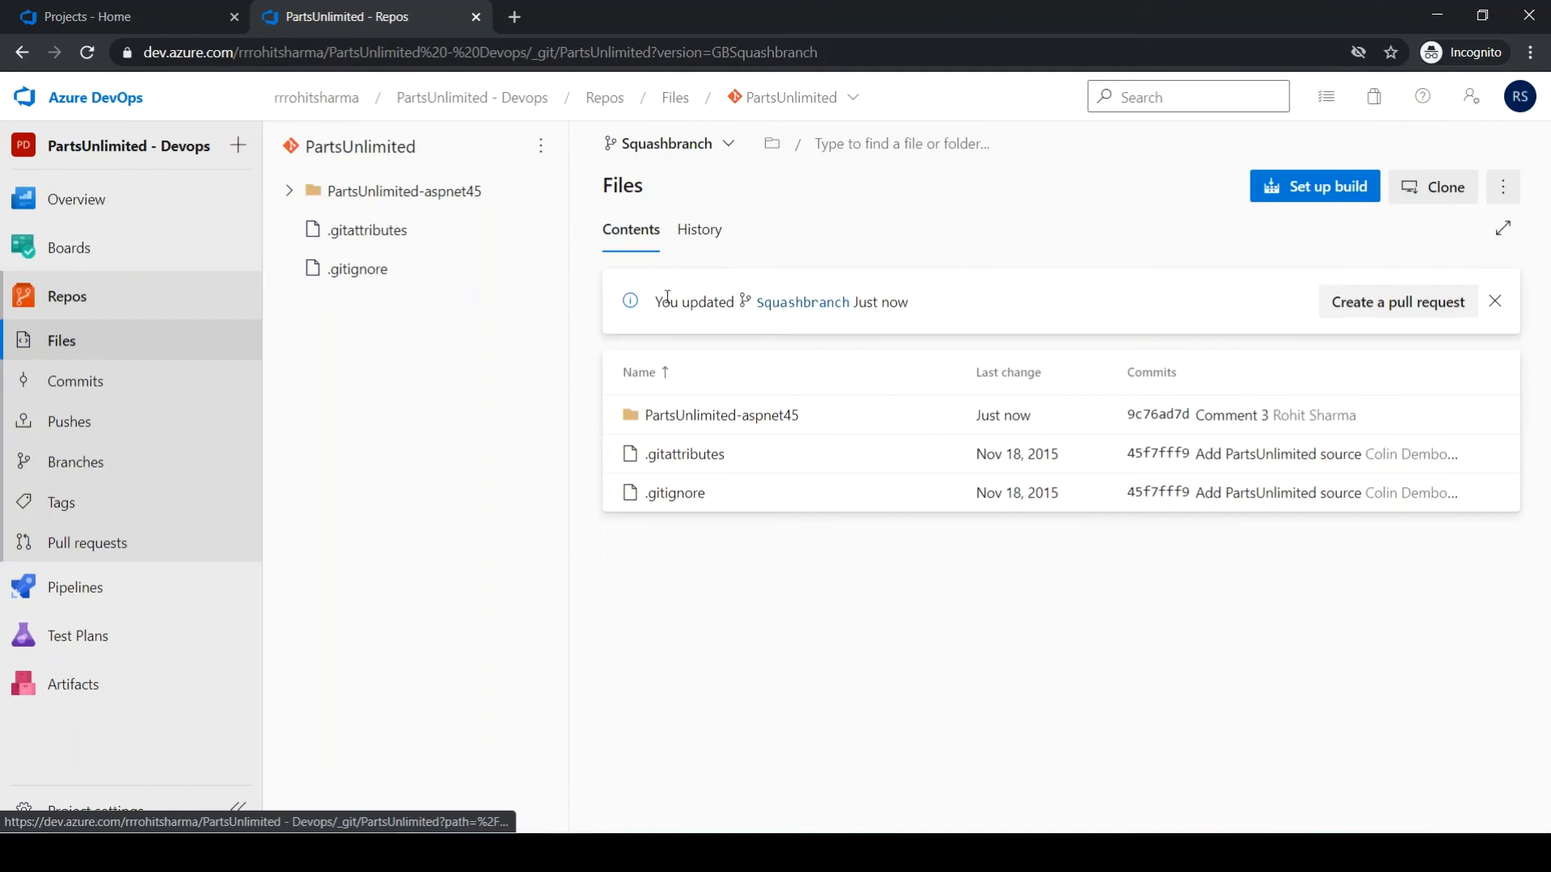
pyautogui.moveTo(87, 388)
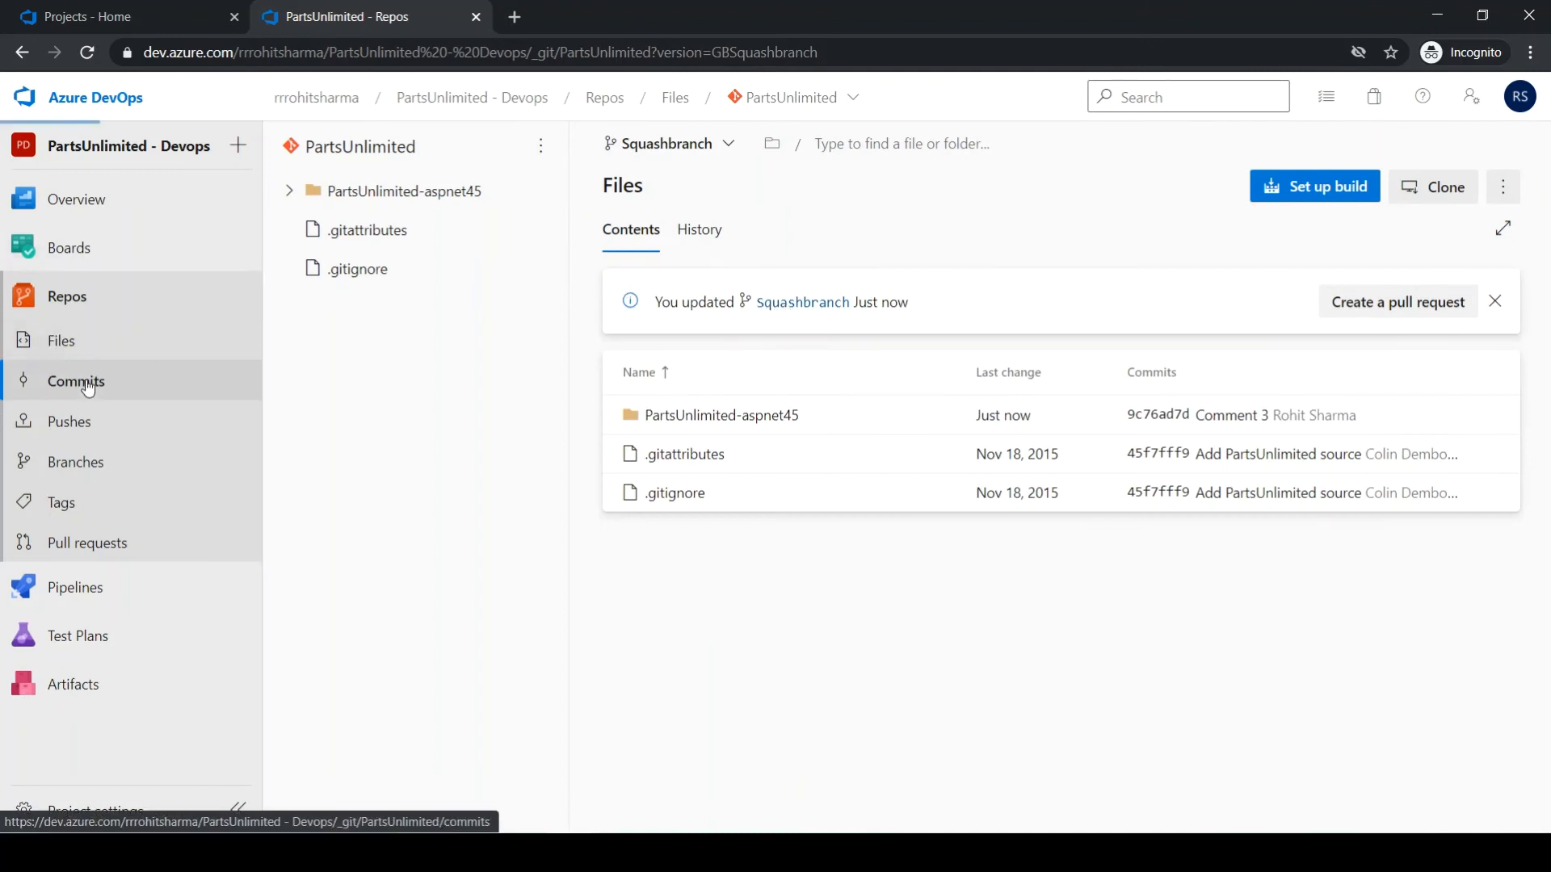
pyautogui.click(76, 381)
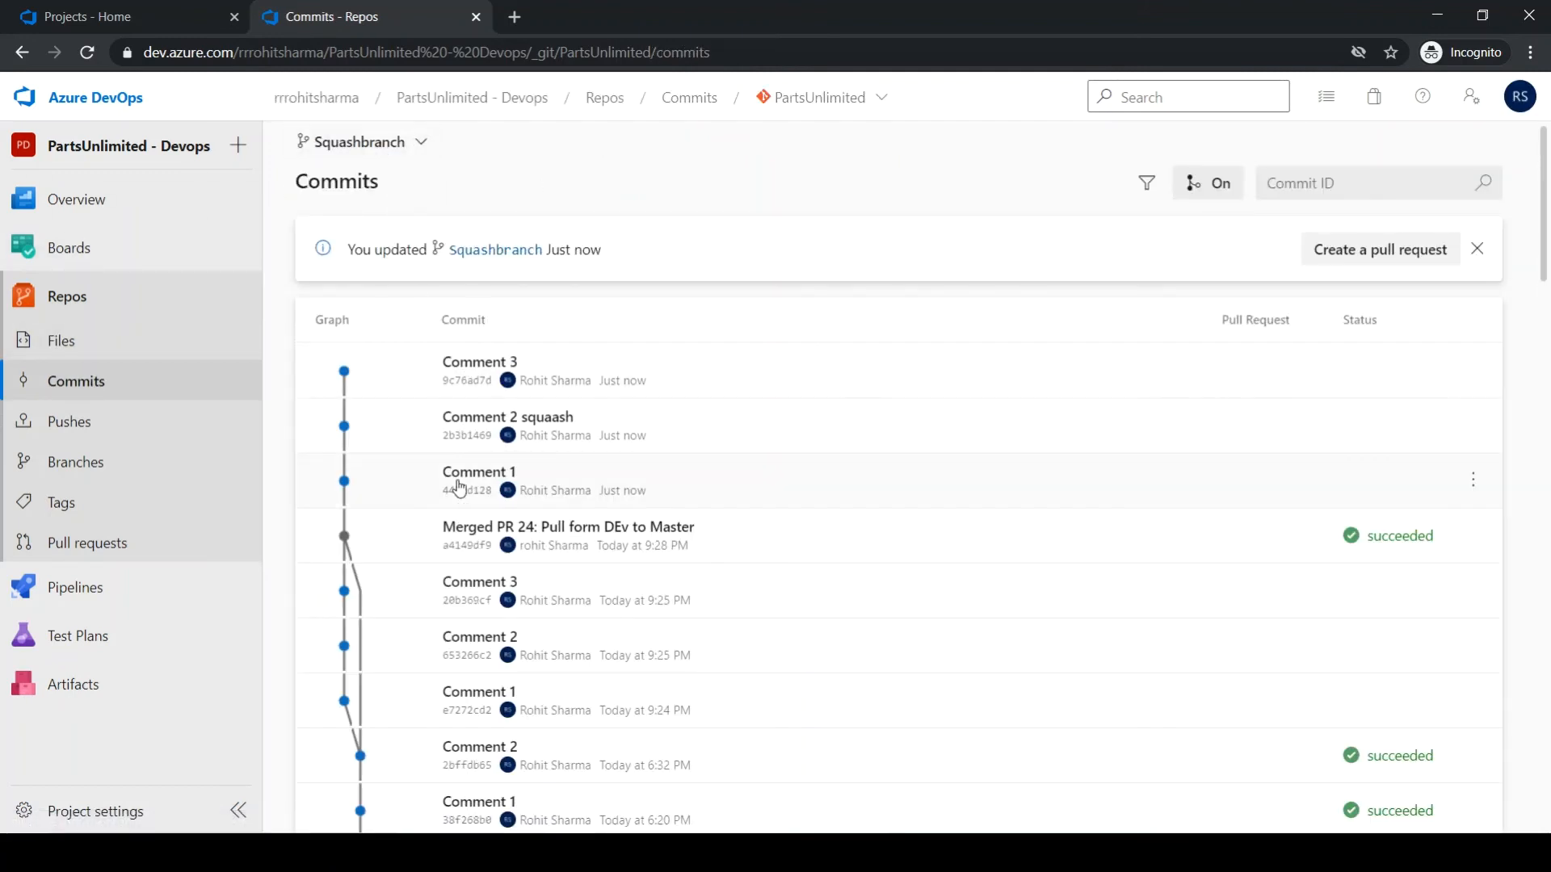
pyautogui.moveTo(483, 380)
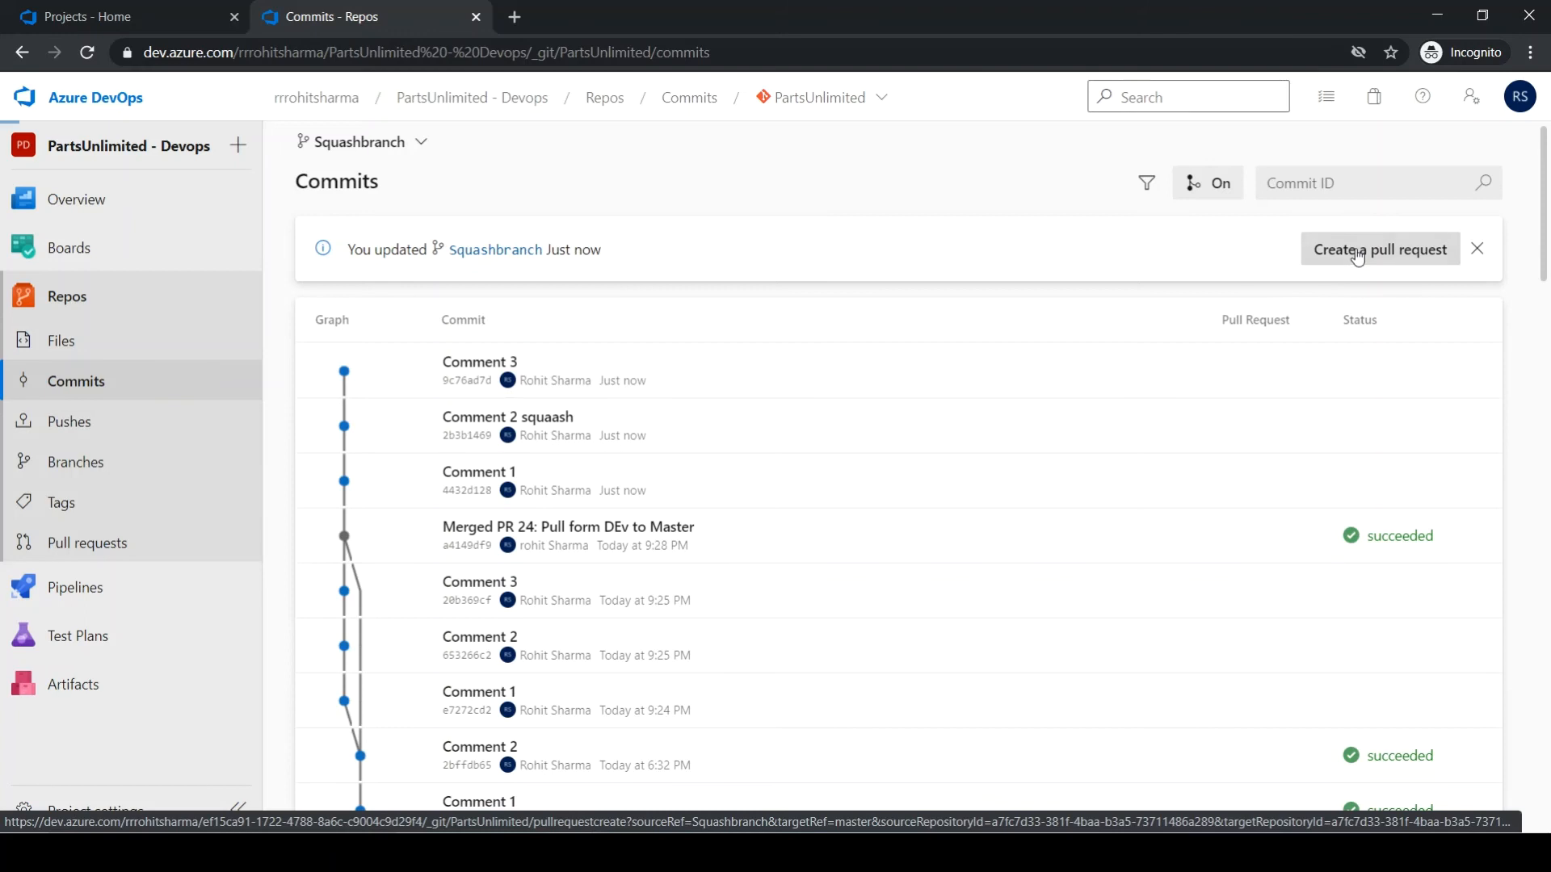
# Step: Create a pull request titled Squash 2 MASter from Squashbranch into master
pyautogui.click(1379, 248)
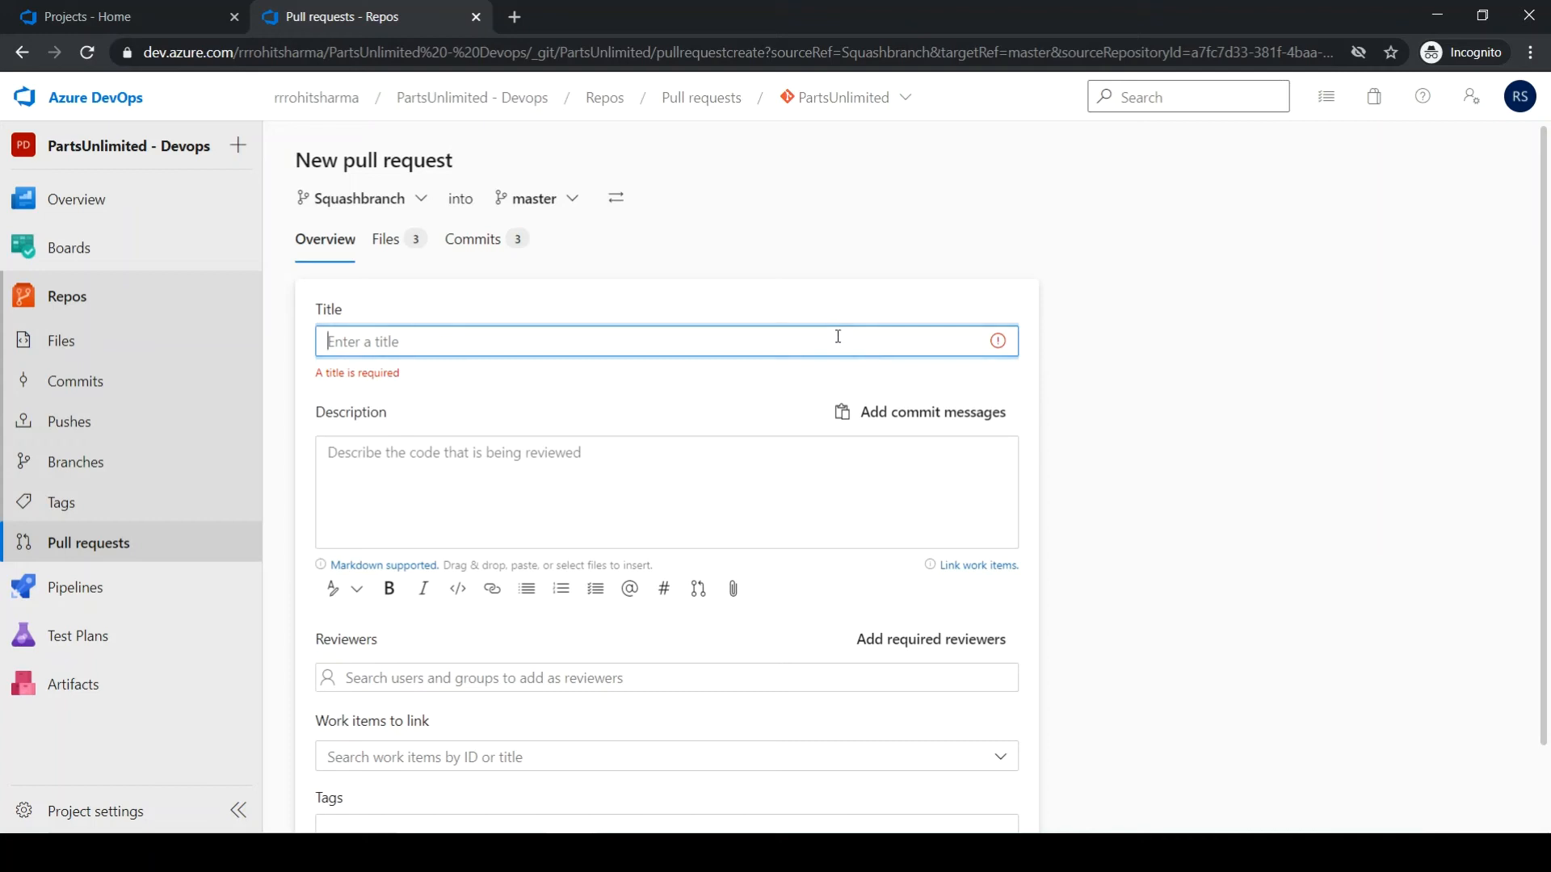
pyautogui.write('Squash 2 MASter')
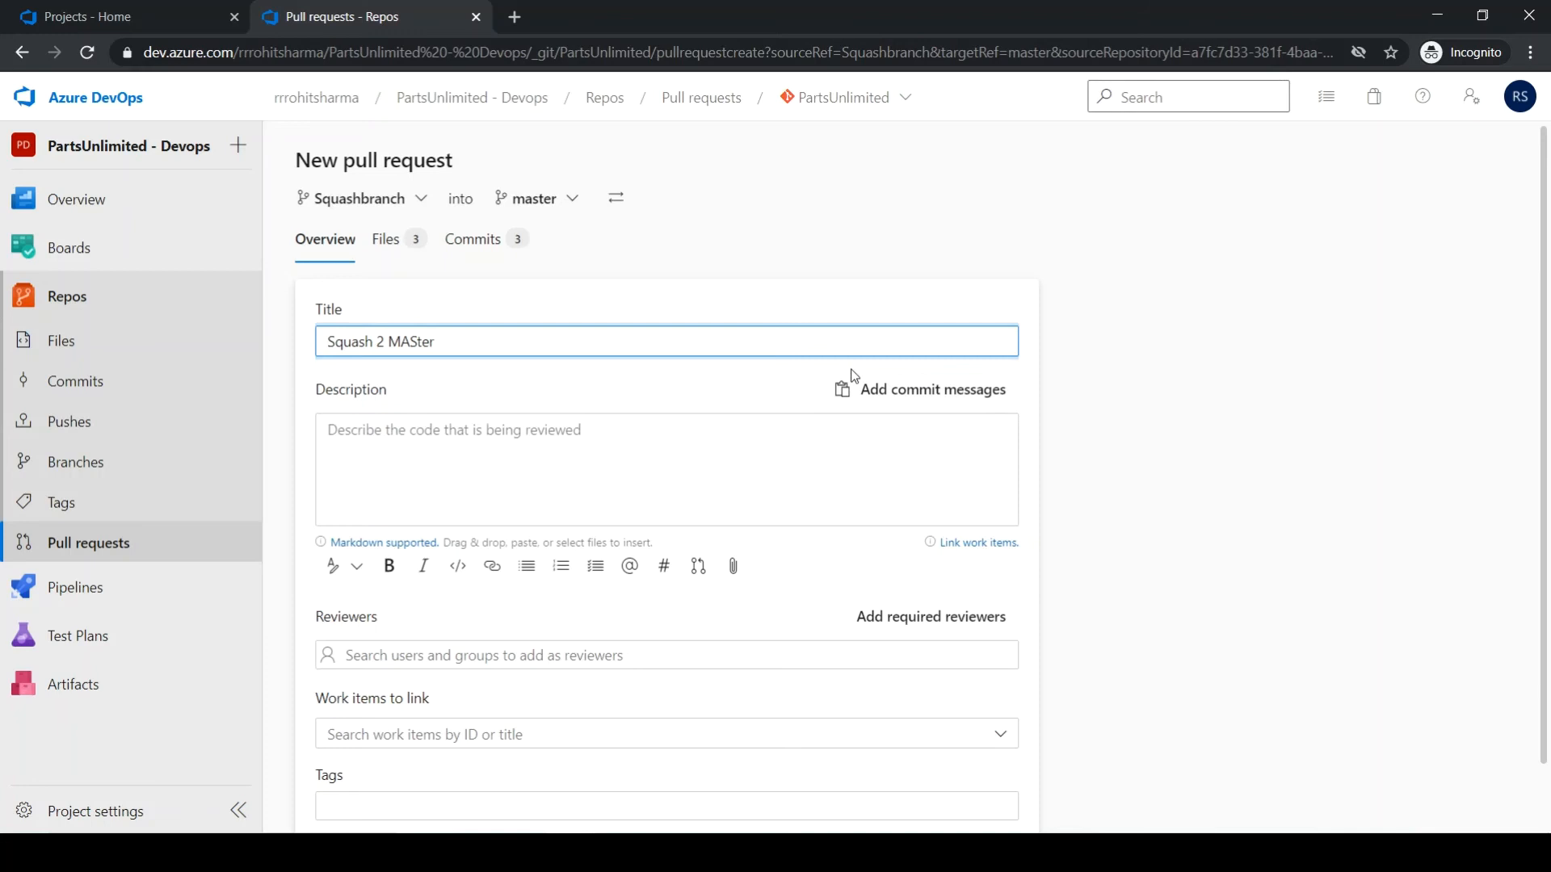
pyautogui.scroll(-3)
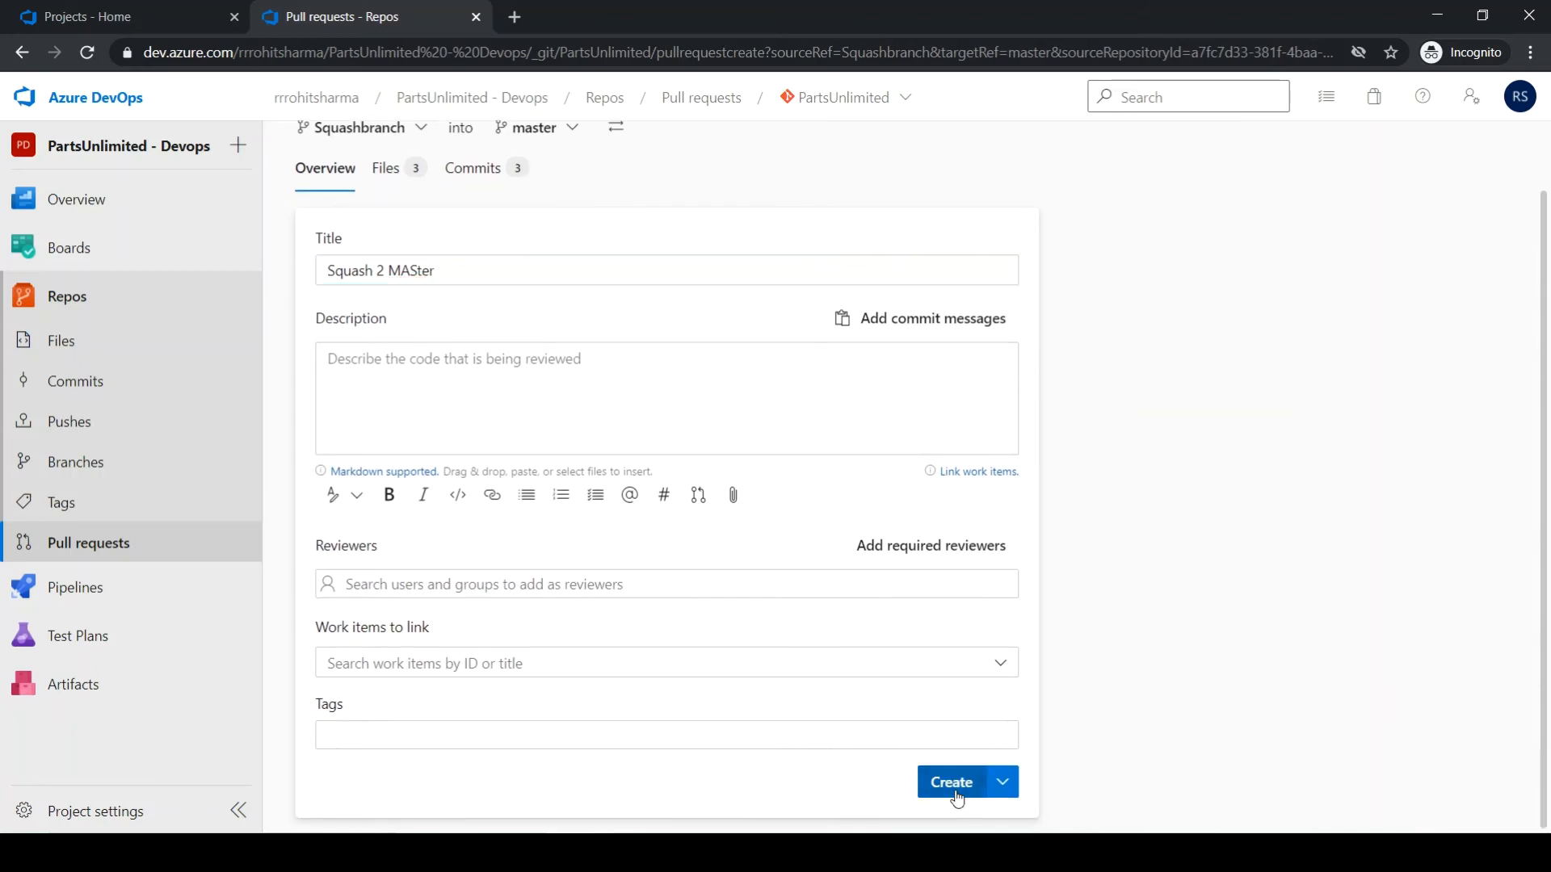
pyautogui.click(950, 782)
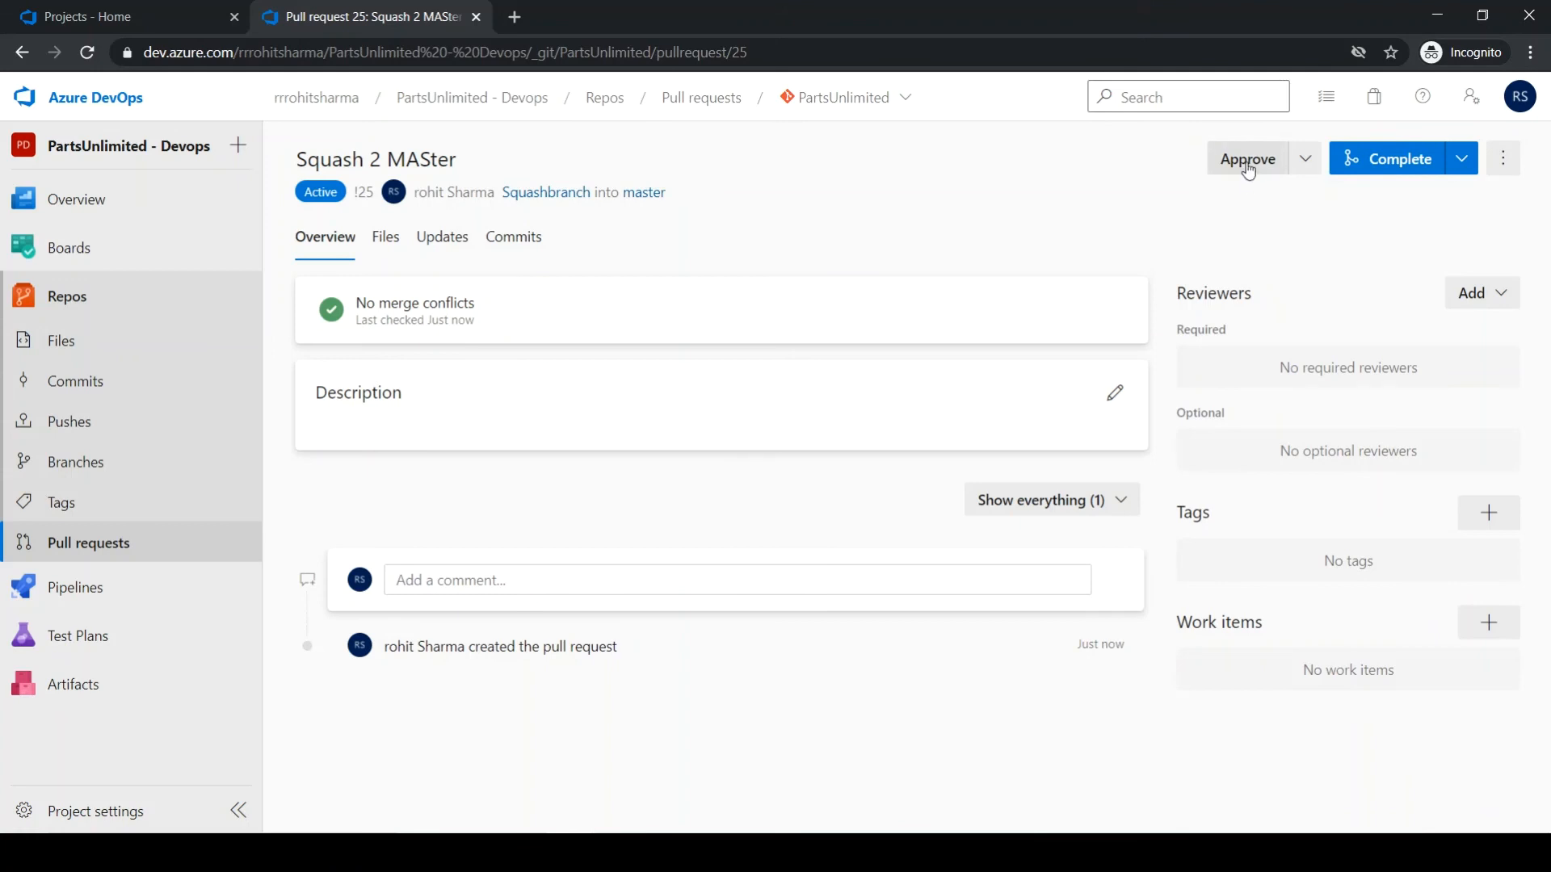
# Step: Approve the pull request and complete the merge with merge type Squash commit
pyautogui.click(1247, 158)
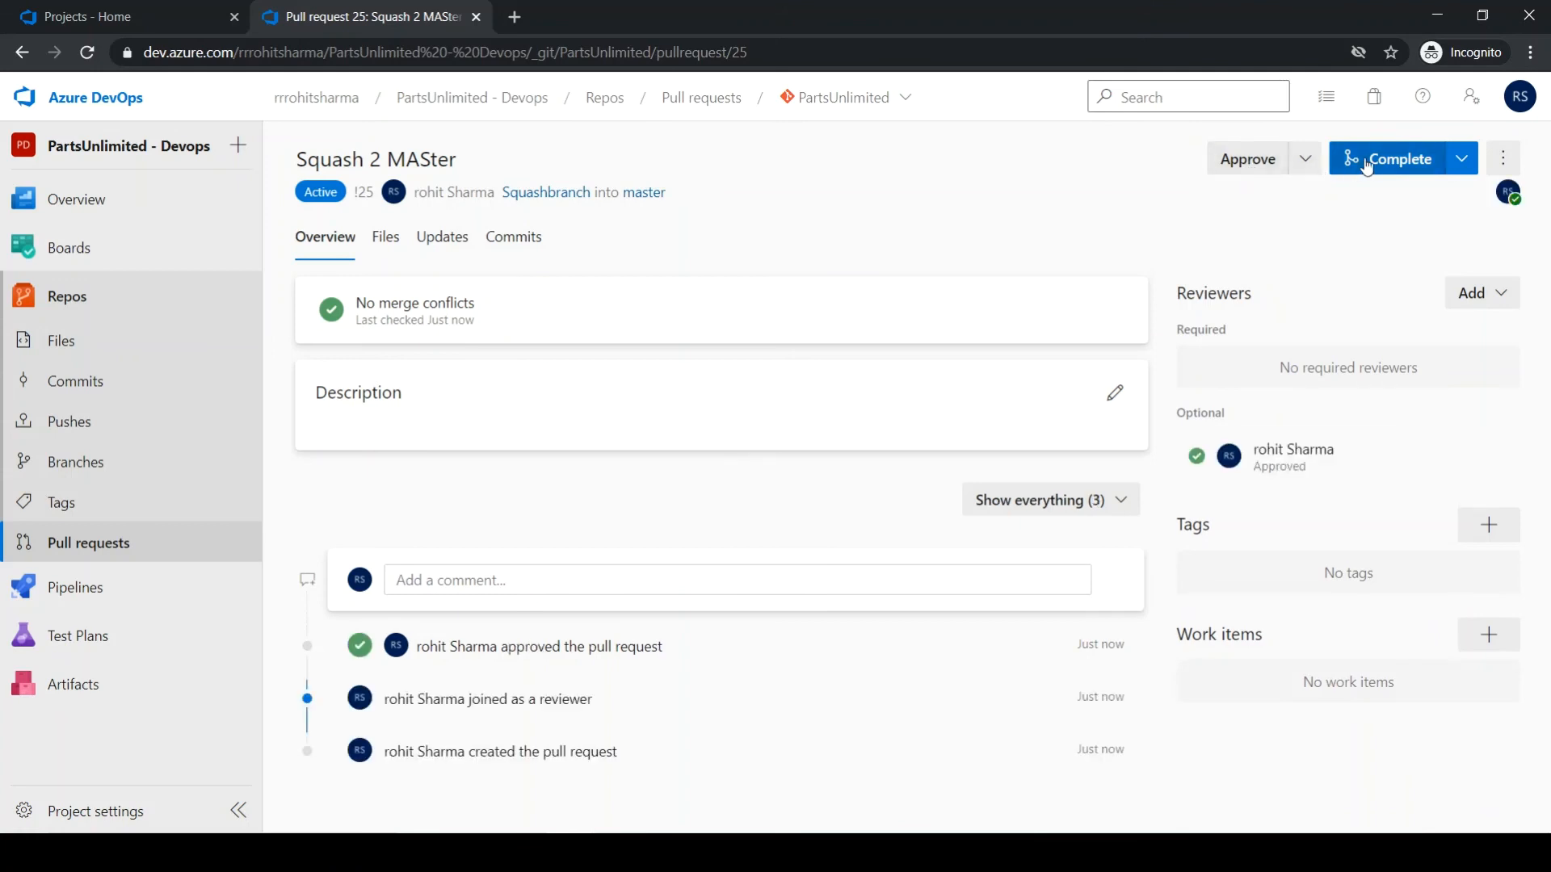
pyautogui.click(1399, 158)
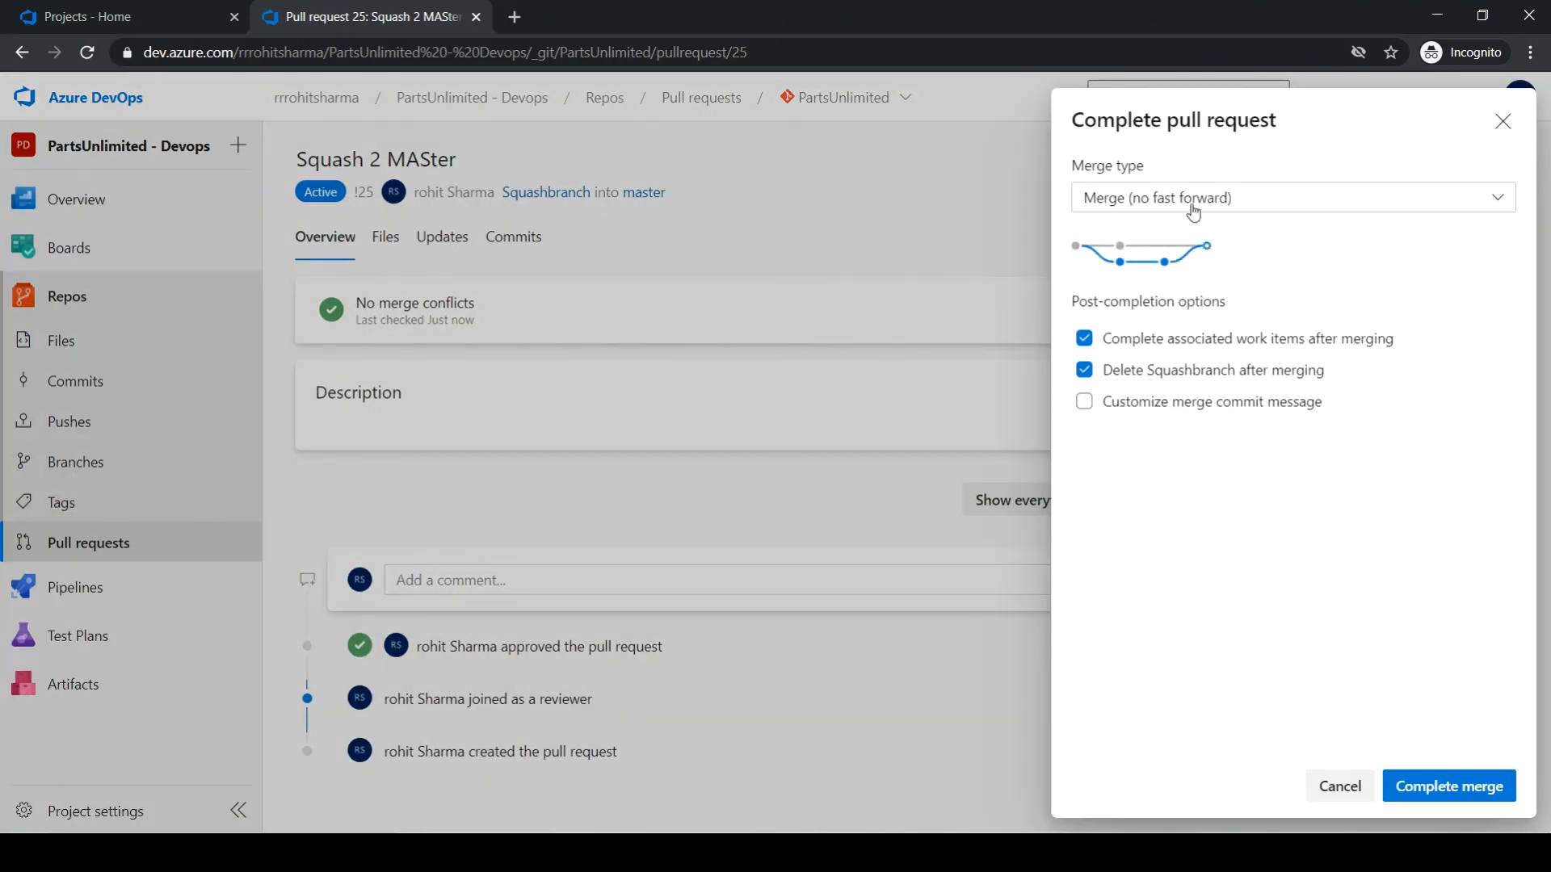
pyautogui.click(1292, 197)
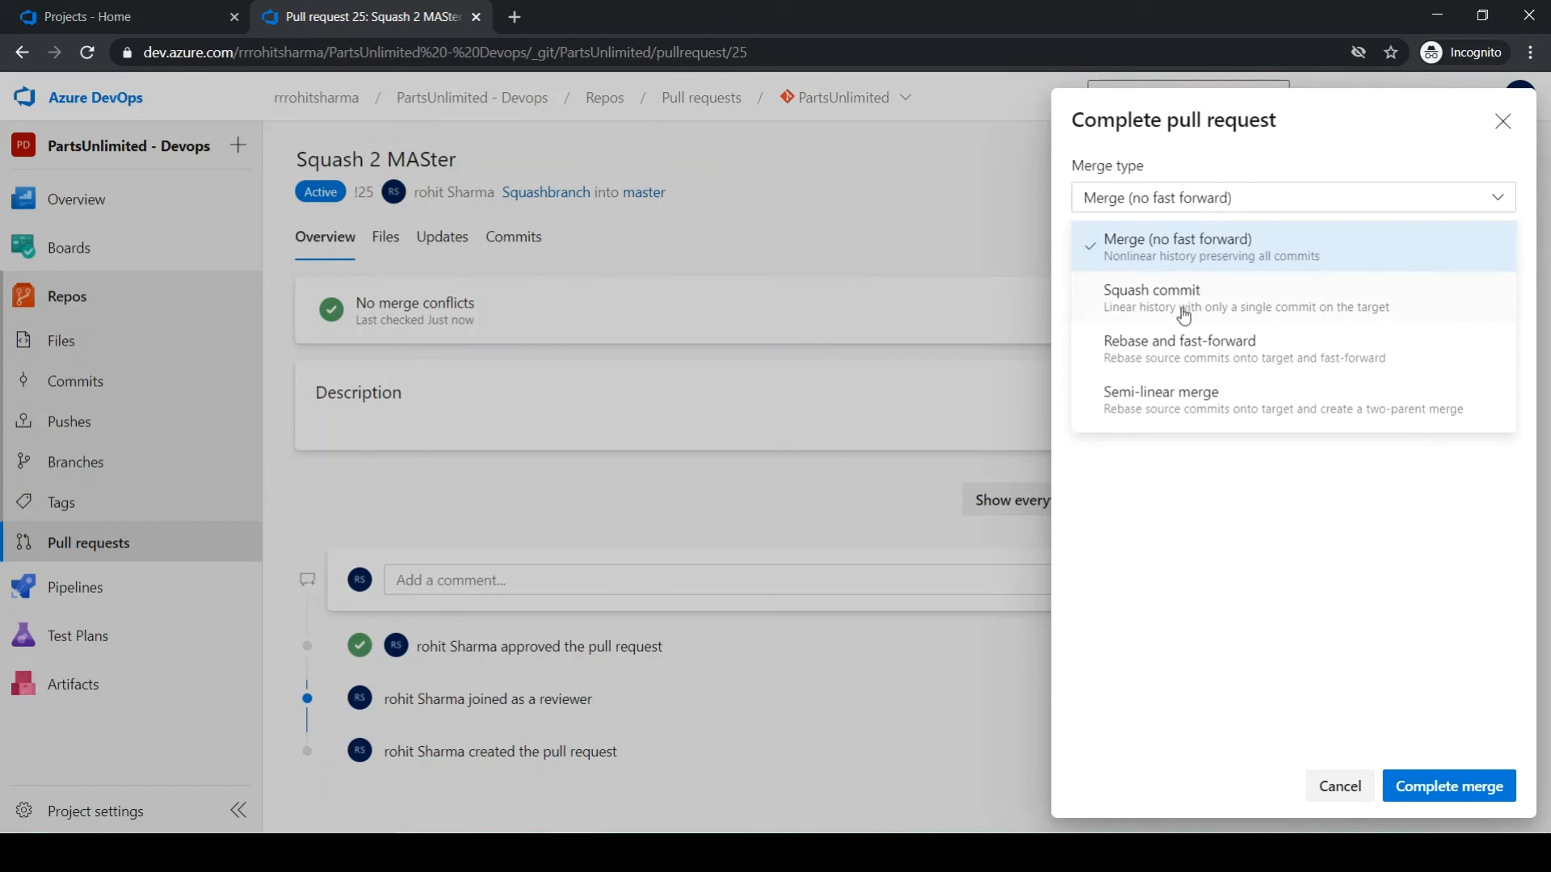
pyautogui.click(1150, 297)
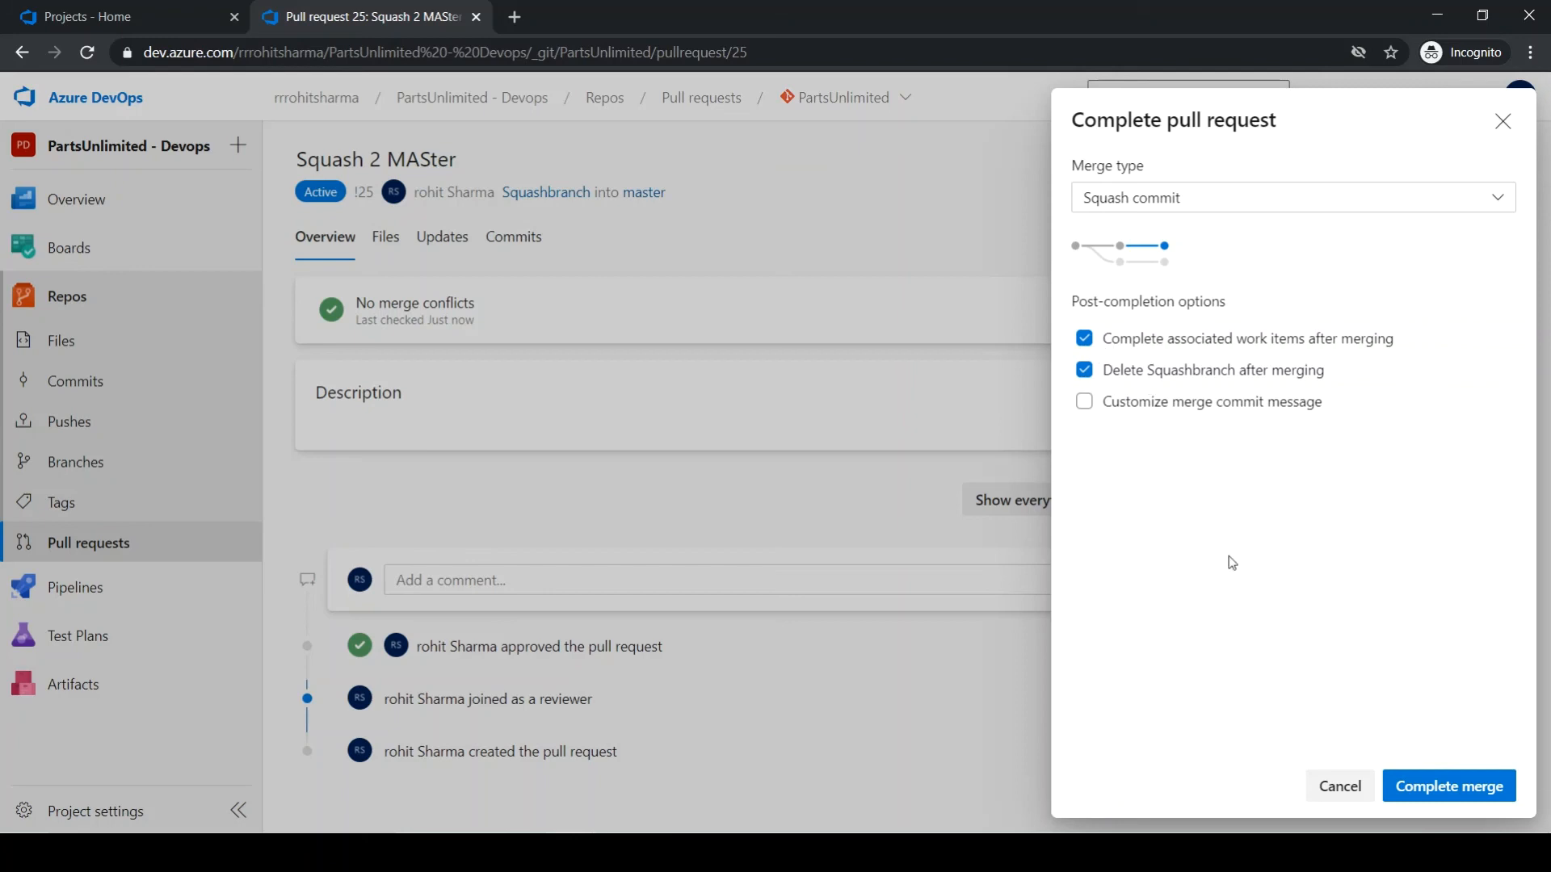
pyautogui.click(1448, 785)
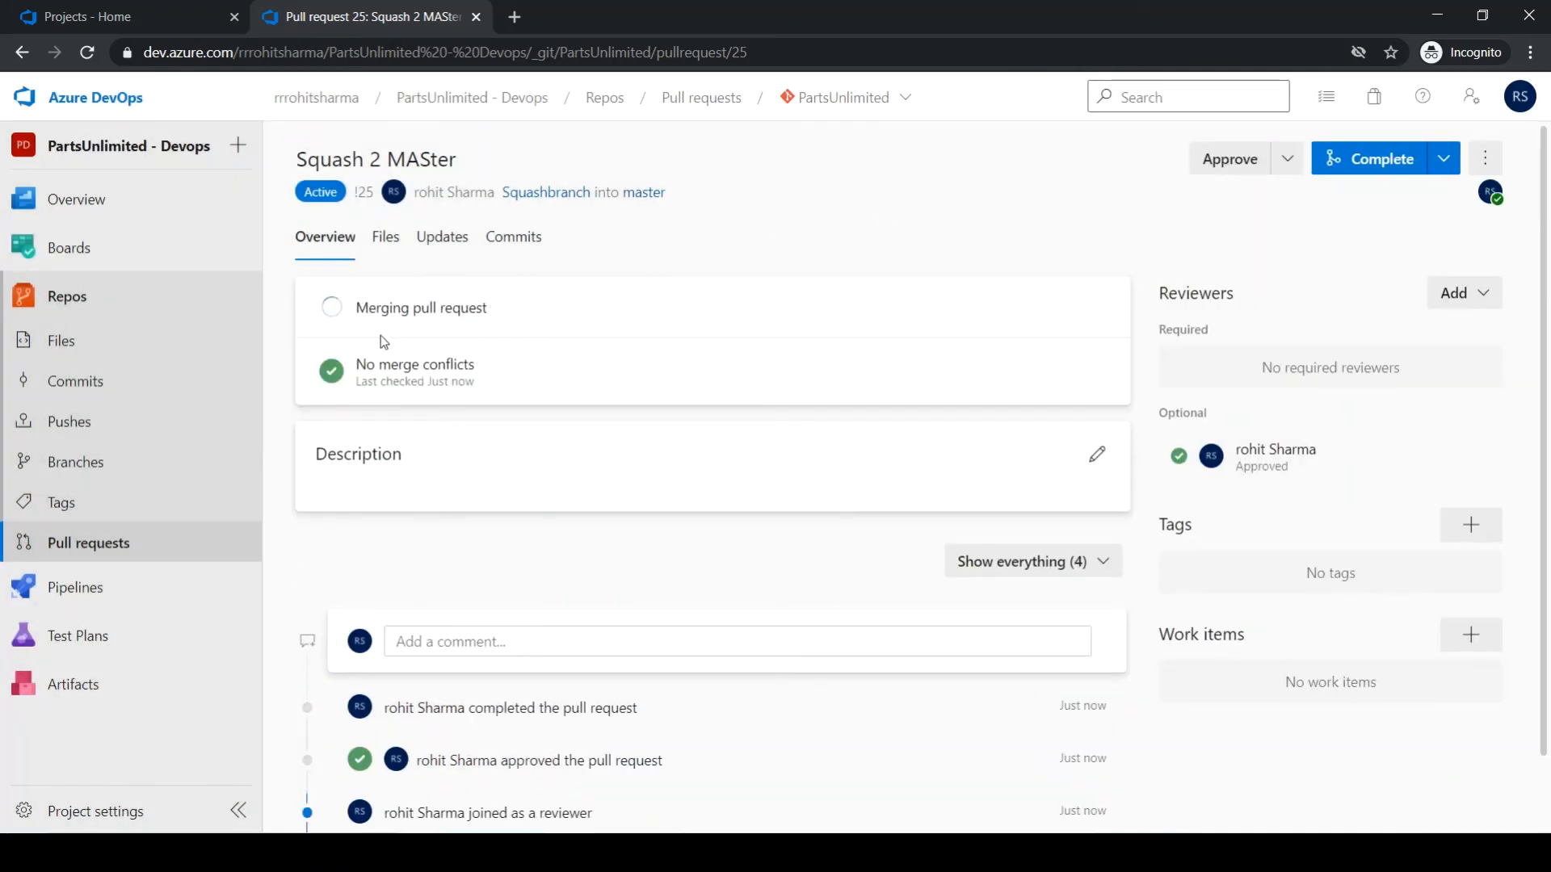
pyautogui.moveTo(378, 313)
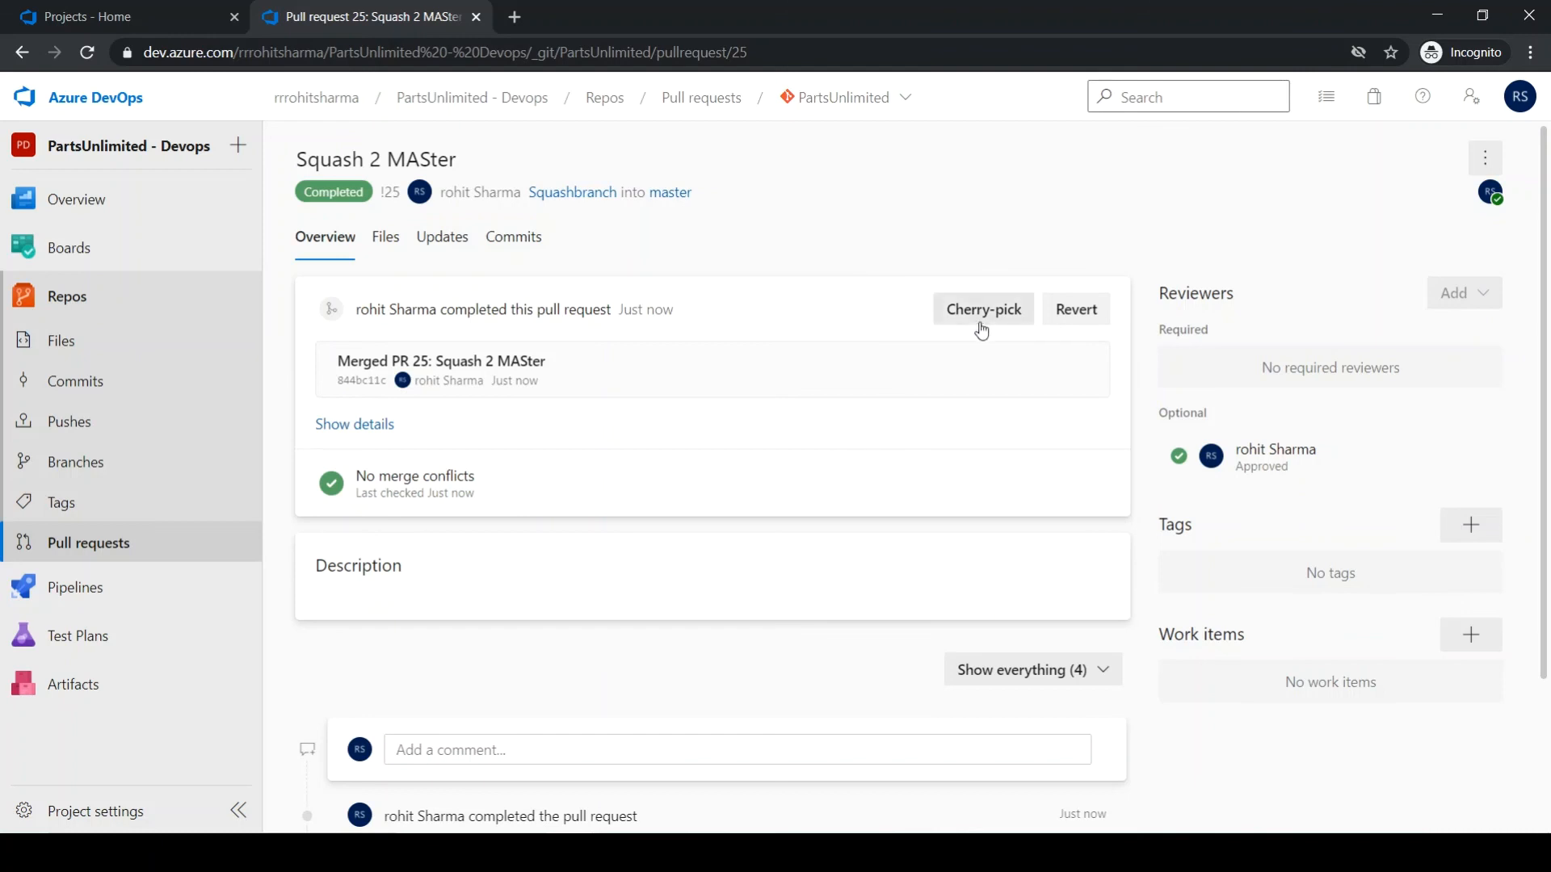
pyautogui.moveTo(1075, 328)
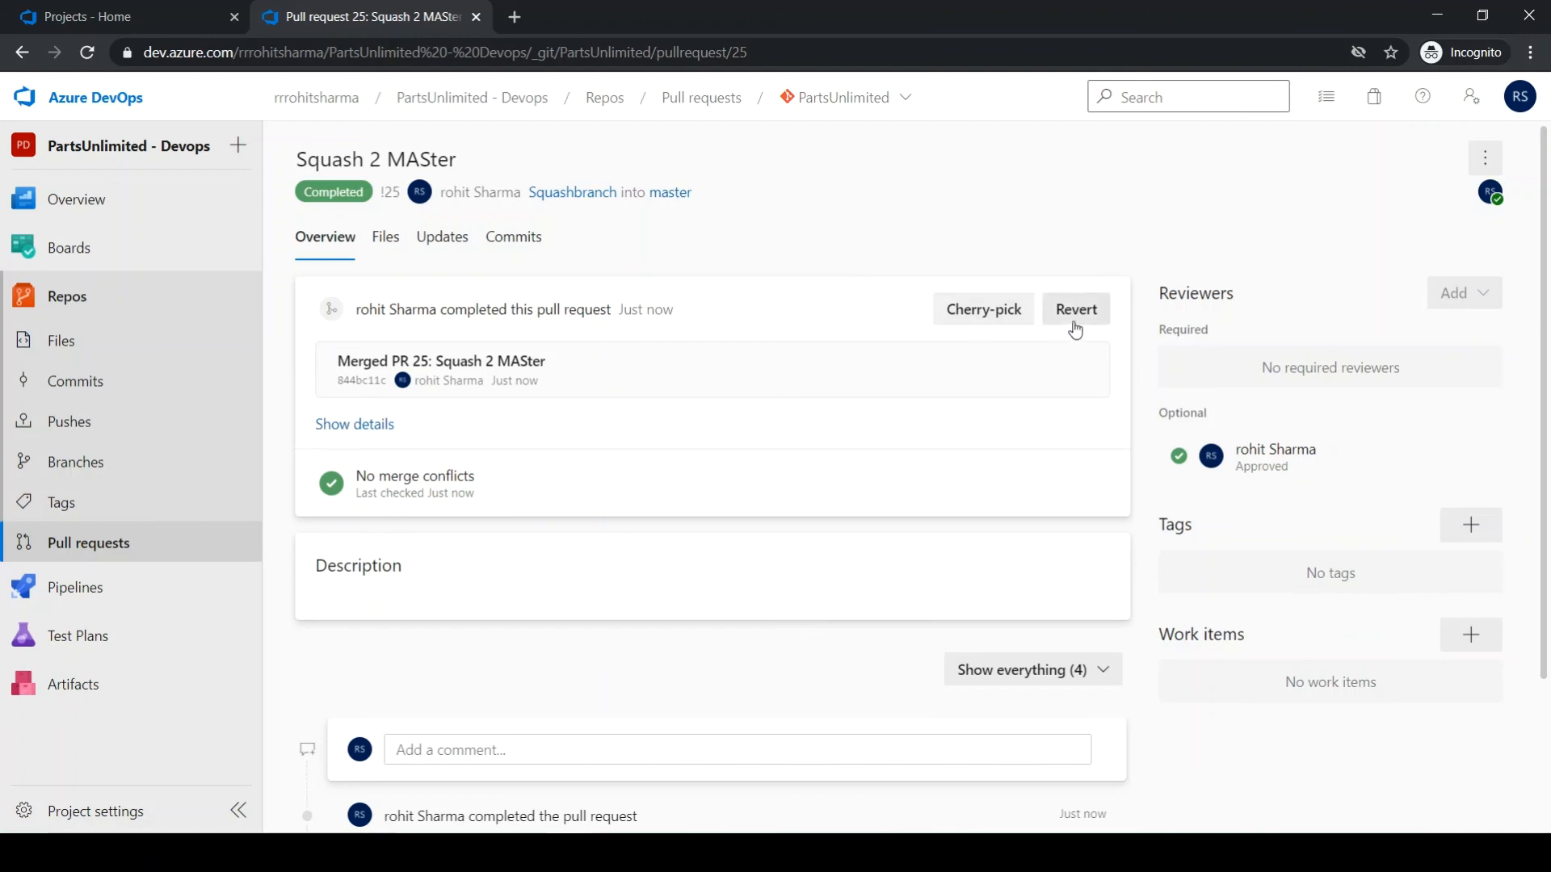
pyautogui.moveTo(1021, 255)
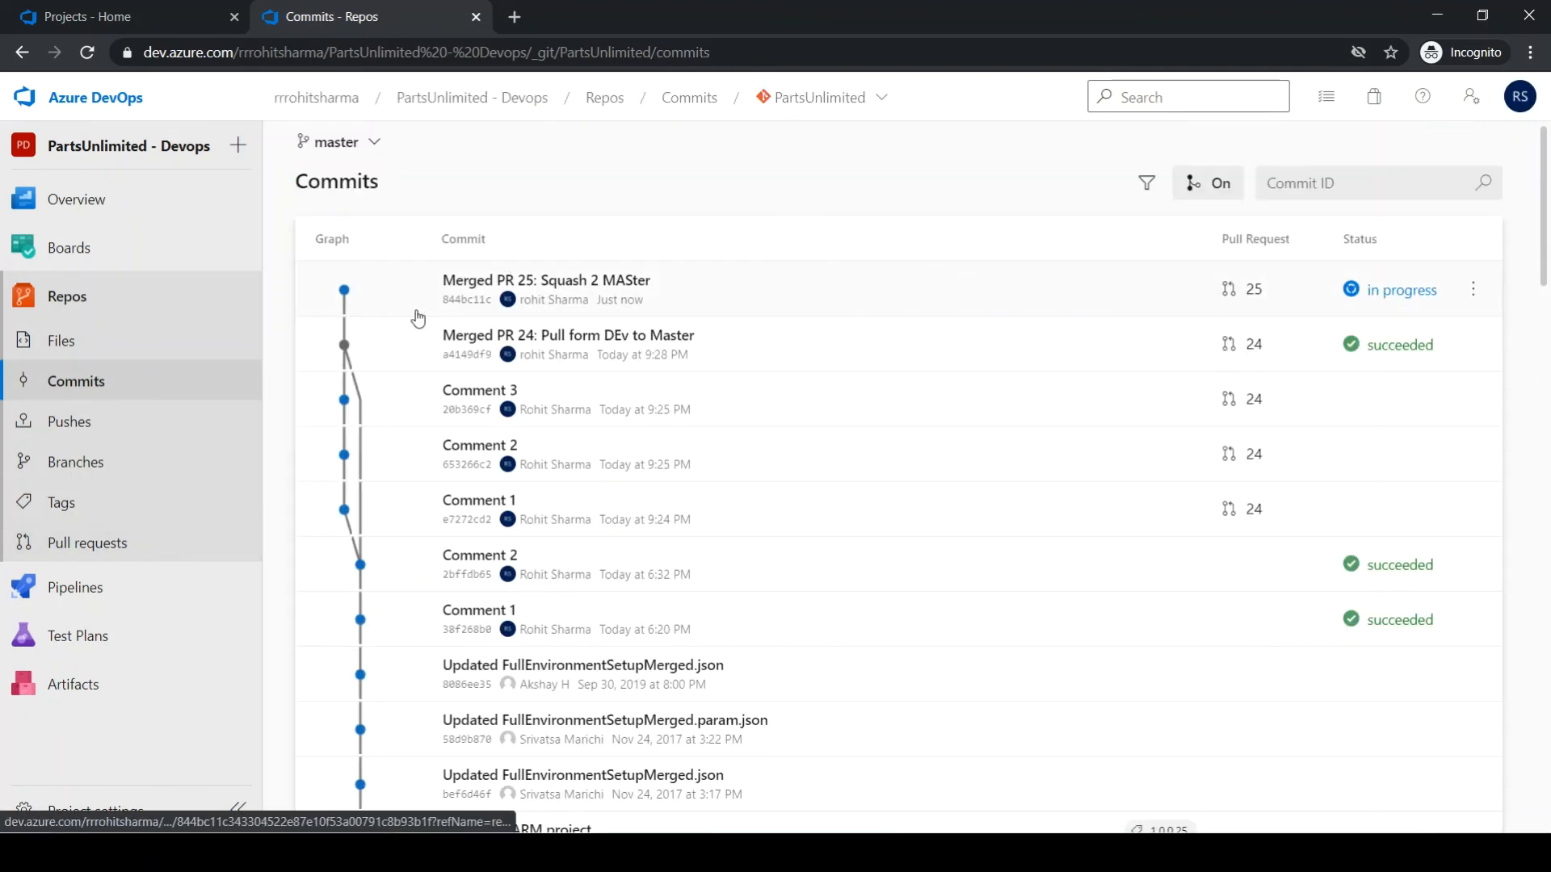
pyautogui.moveTo(362, 343)
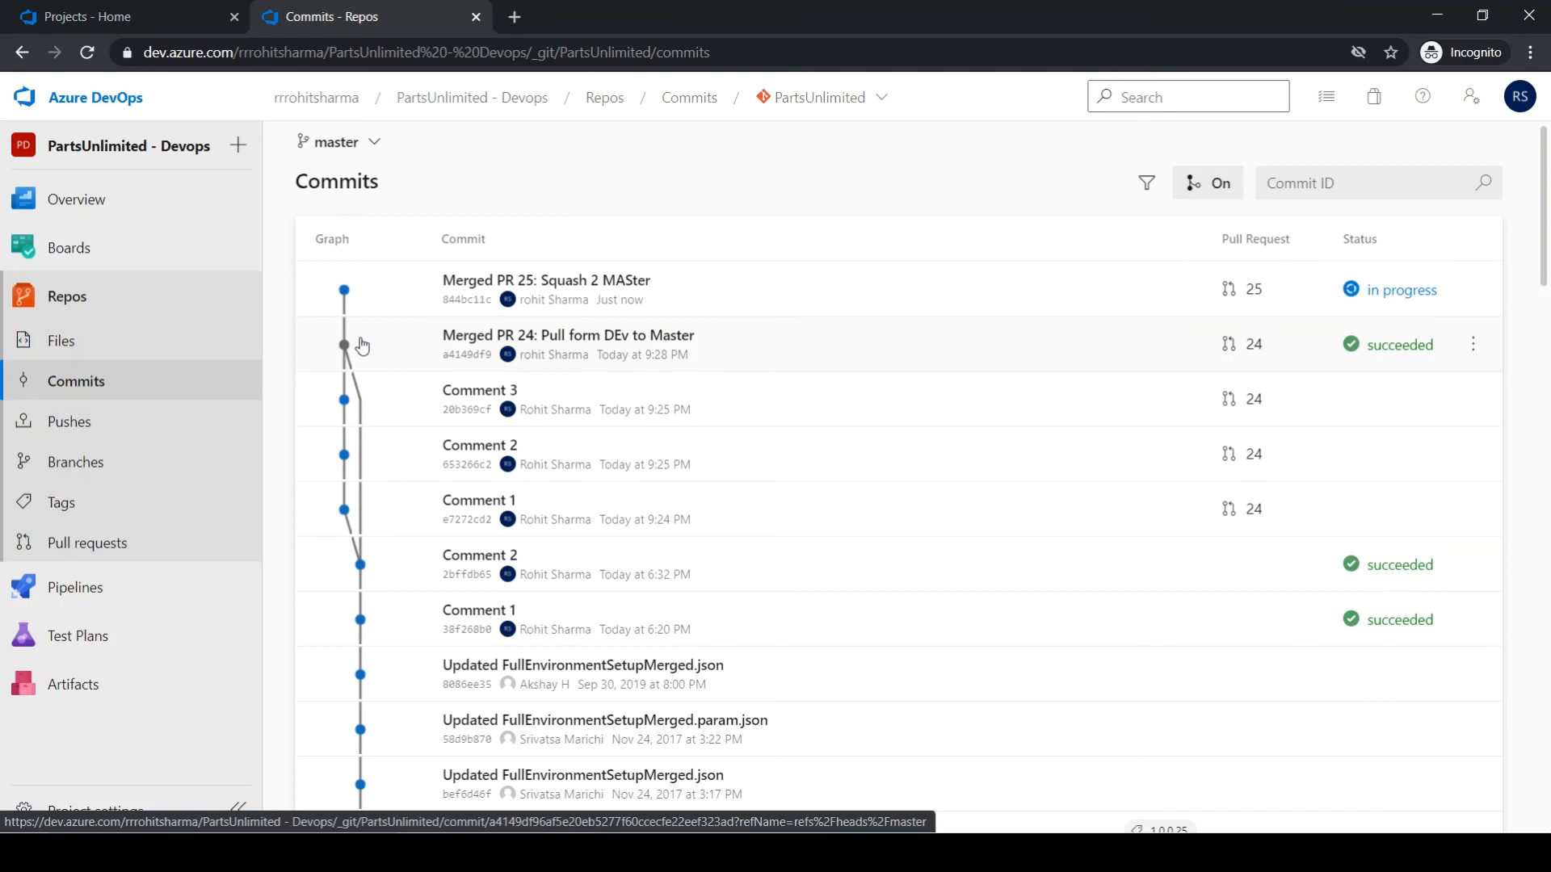